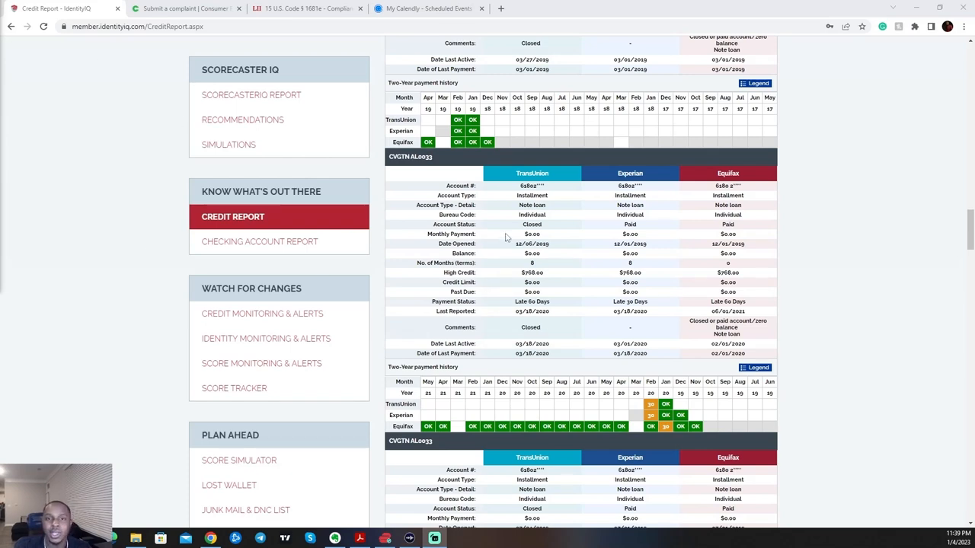
pyautogui.moveTo(451, 186)
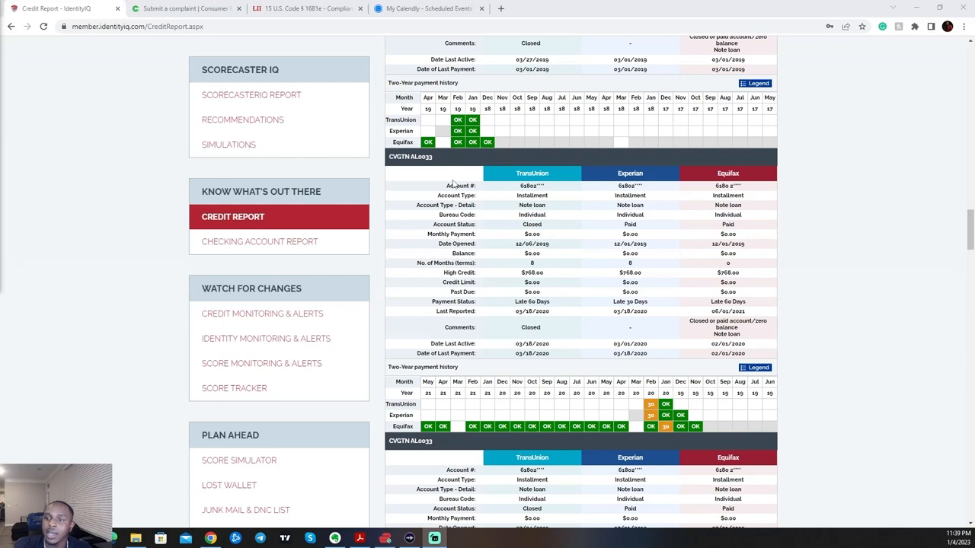
pyautogui.moveTo(409, 198)
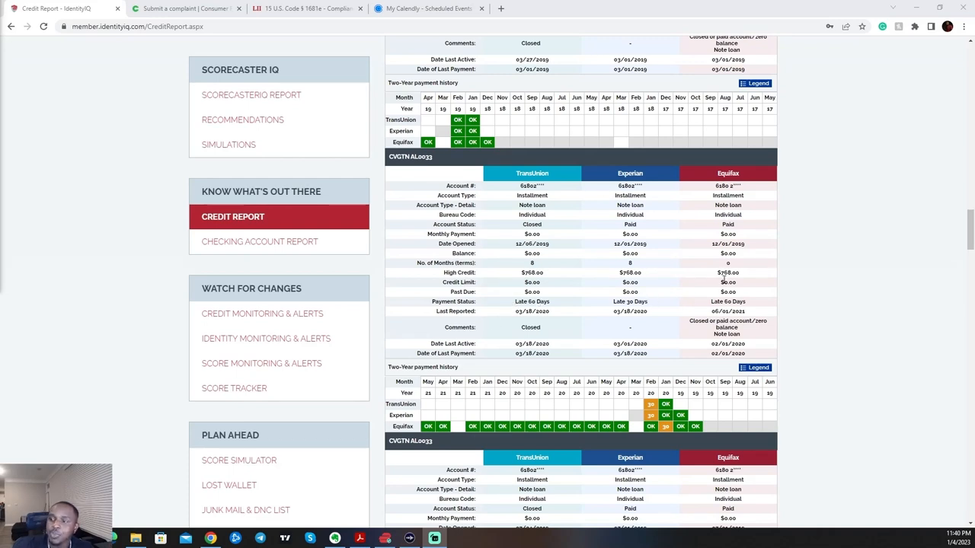
pyautogui.moveTo(740, 301)
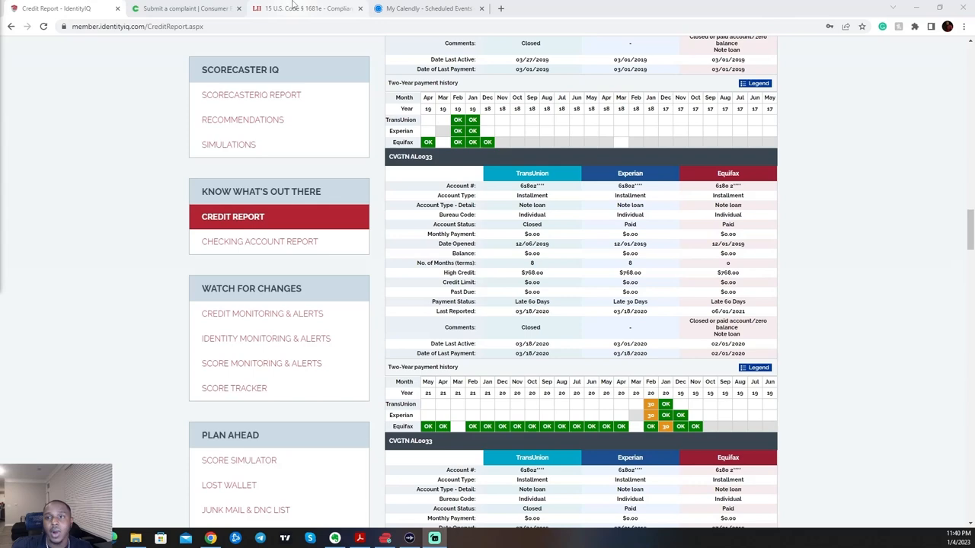
# Switch from the IdentityIQ report to the Cornell LII 15 U.S.C. 1681e statute page.
pyautogui.click(305, 9)
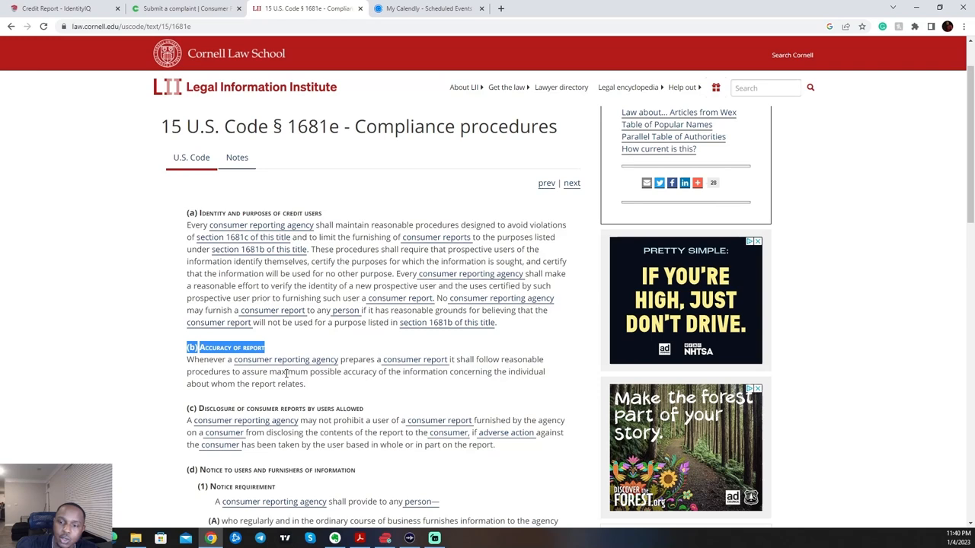
# Highlight 'to assure maximum possible accuracy of' in subsection (b) of 1681e.
pyautogui.moveTo(230, 372); pyautogui.dragTo(376, 371)
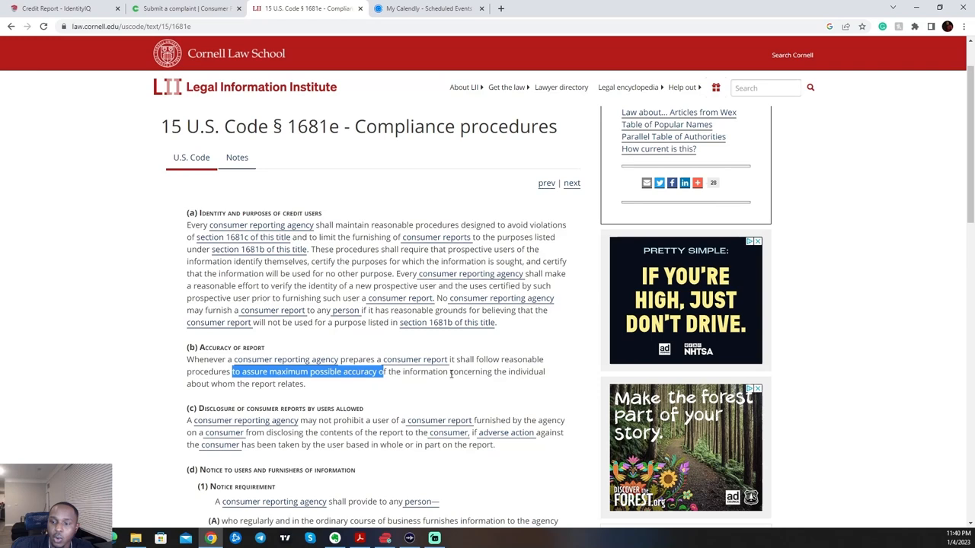
pyautogui.moveTo(469, 384)
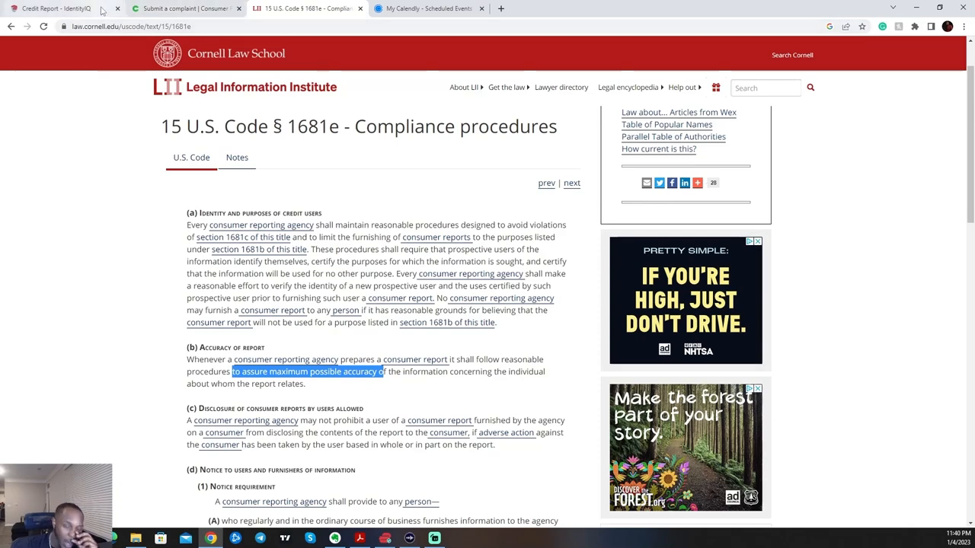
# Return to the IdentityIQ credit report and the tradeline's two-year payment history.
pyautogui.click(58, 13)
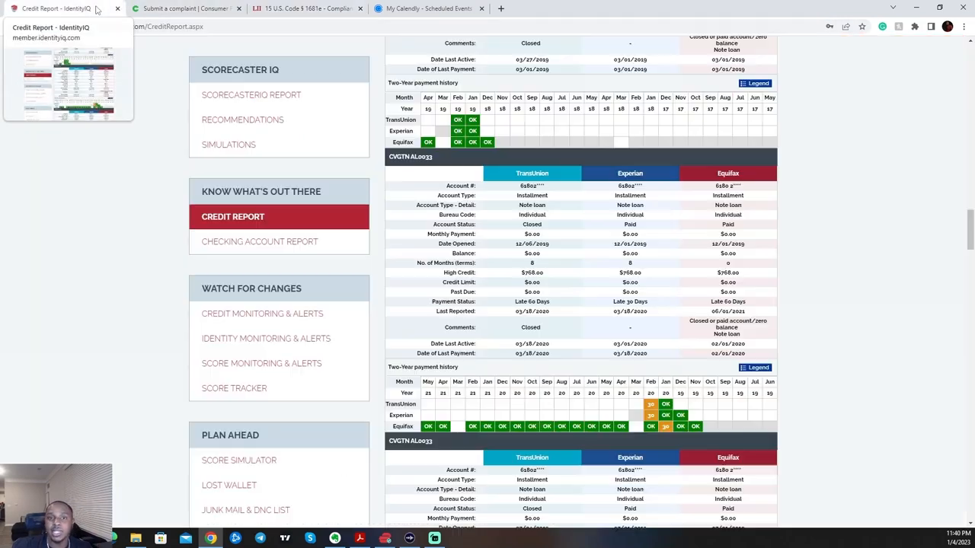
pyautogui.moveTo(466, 204)
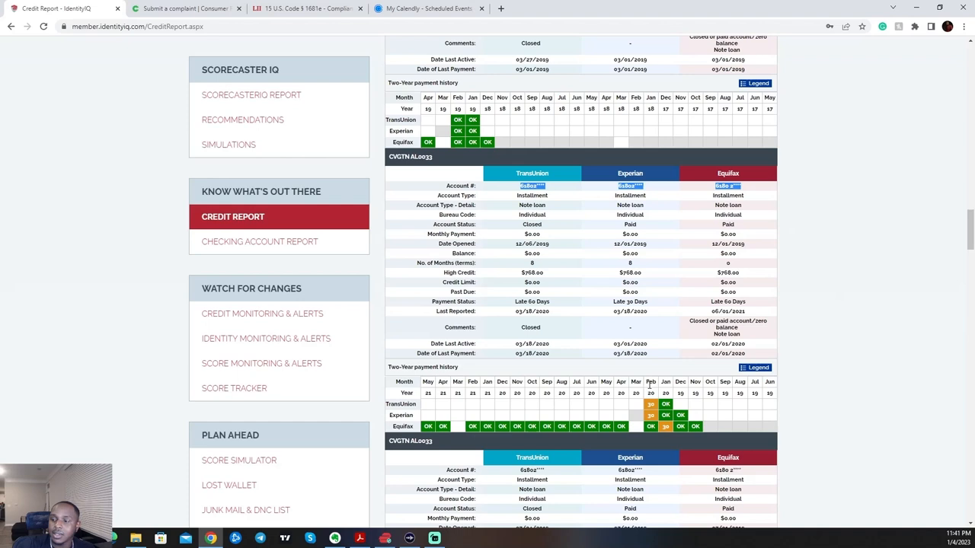
pyautogui.moveTo(653, 426)
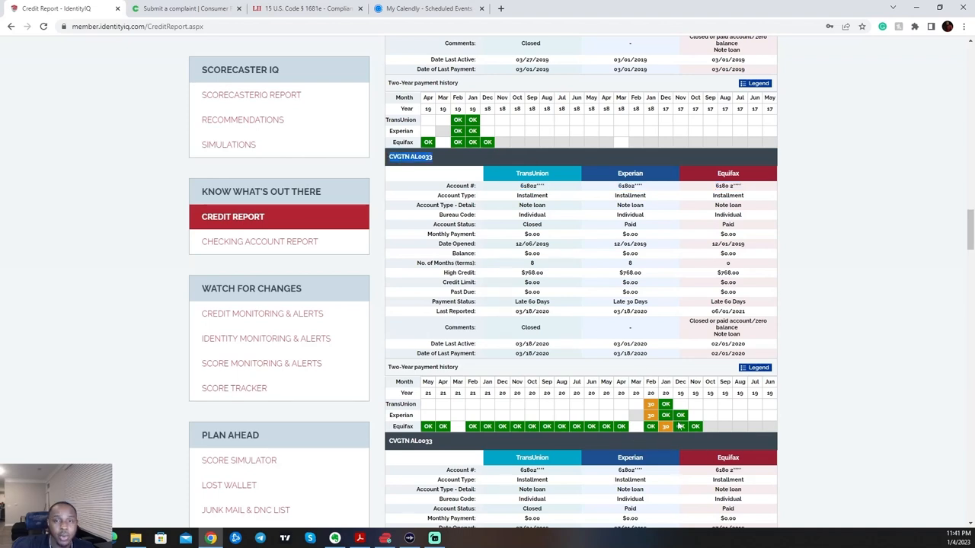
pyautogui.moveTo(652, 349)
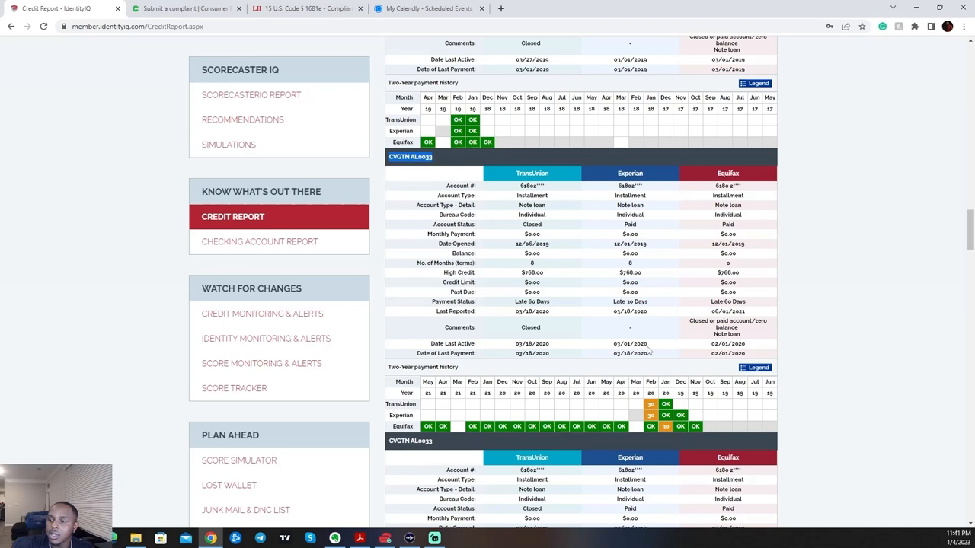
pyautogui.moveTo(630, 371)
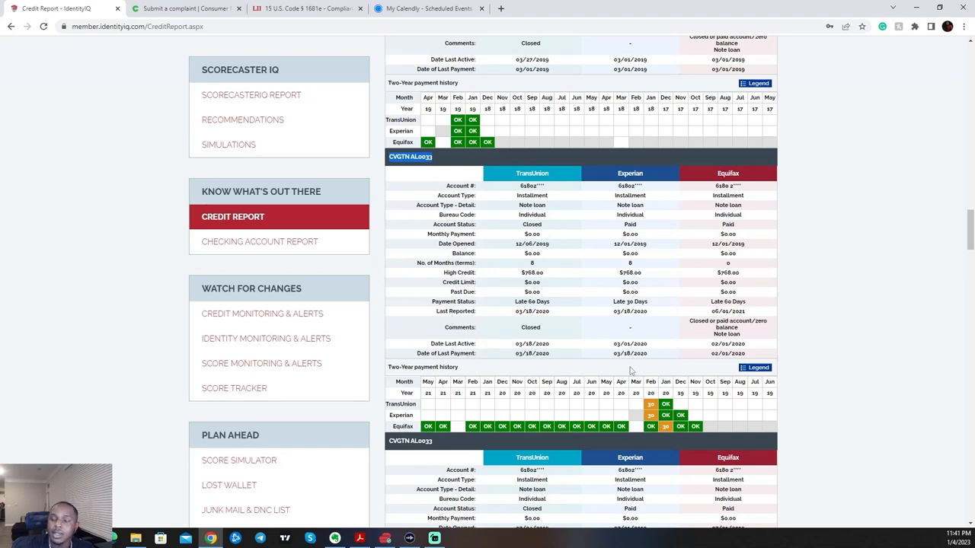
pyautogui.doubleClick(409, 155)
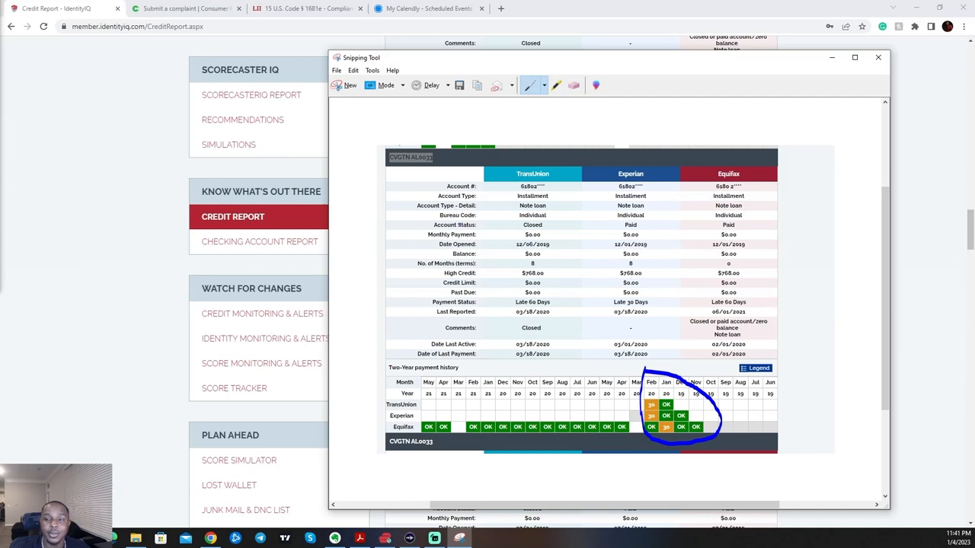
# Close the annotated Snipping Tool capture of the late-marked tradeline via the File menu.
pyautogui.click(335, 70)
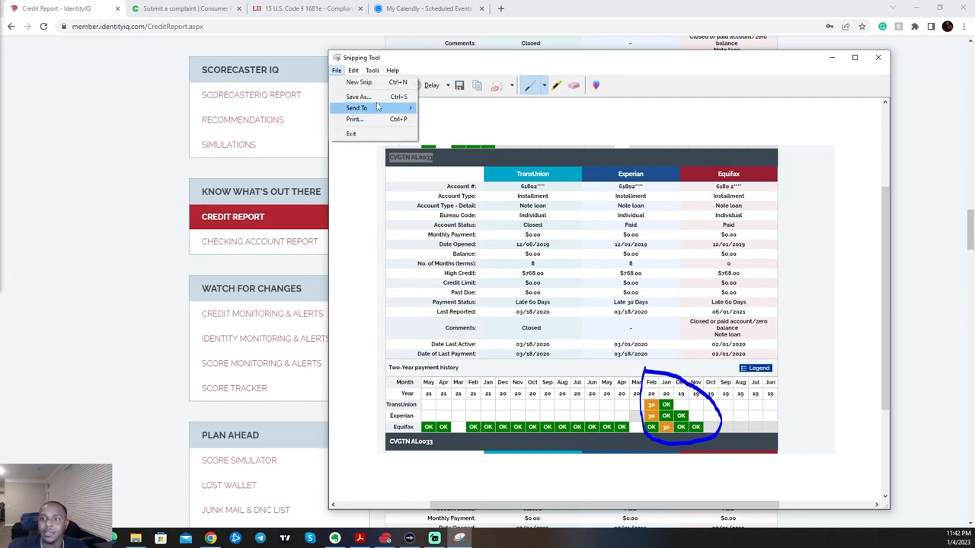
pyautogui.click(874, 61)
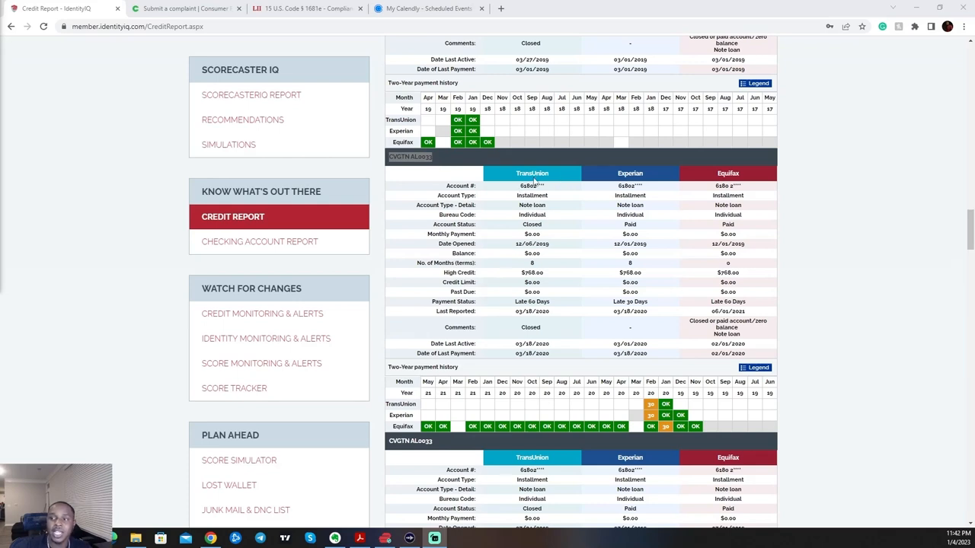
pyautogui.moveTo(706, 201)
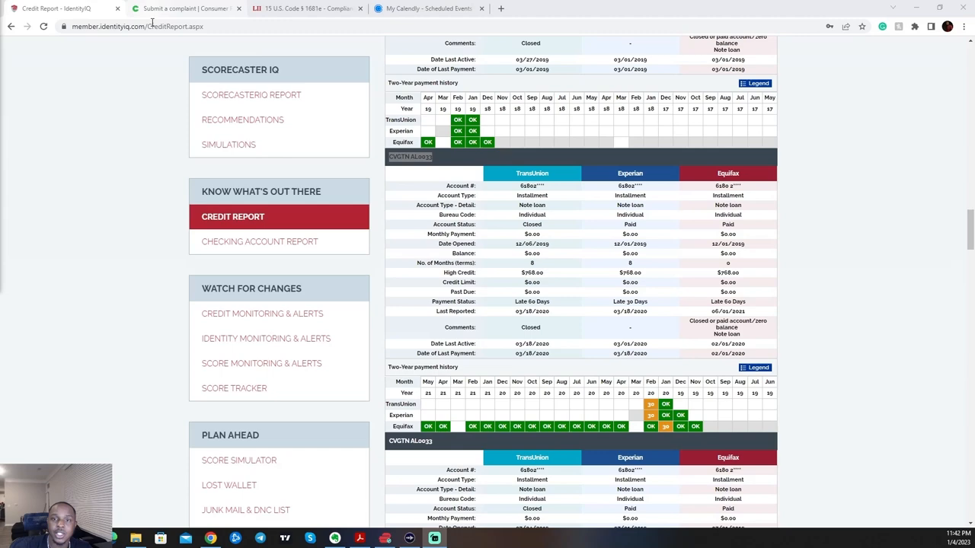
# Go to the CFPB portal's Your complaints list and start a new complaint.
pyautogui.click(175, 9)
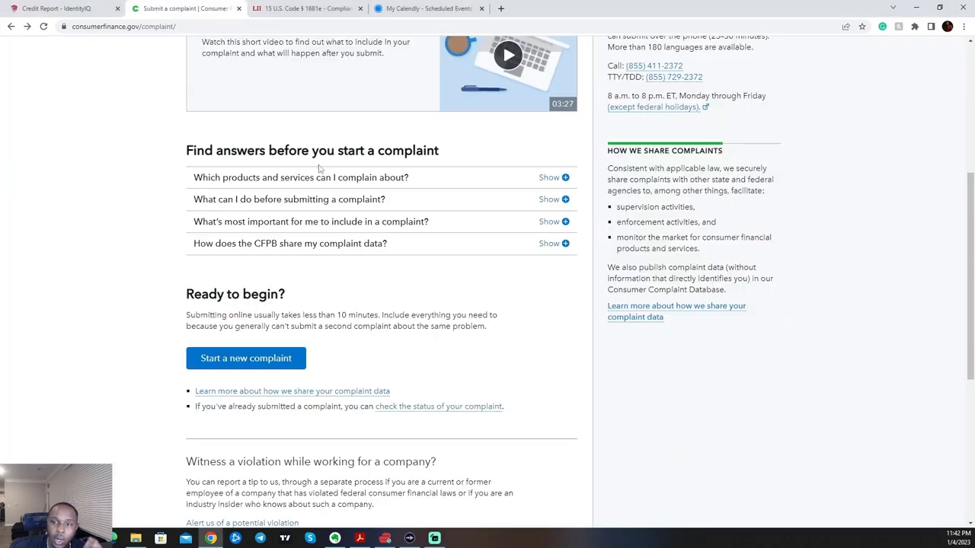
pyautogui.moveTo(67, 31)
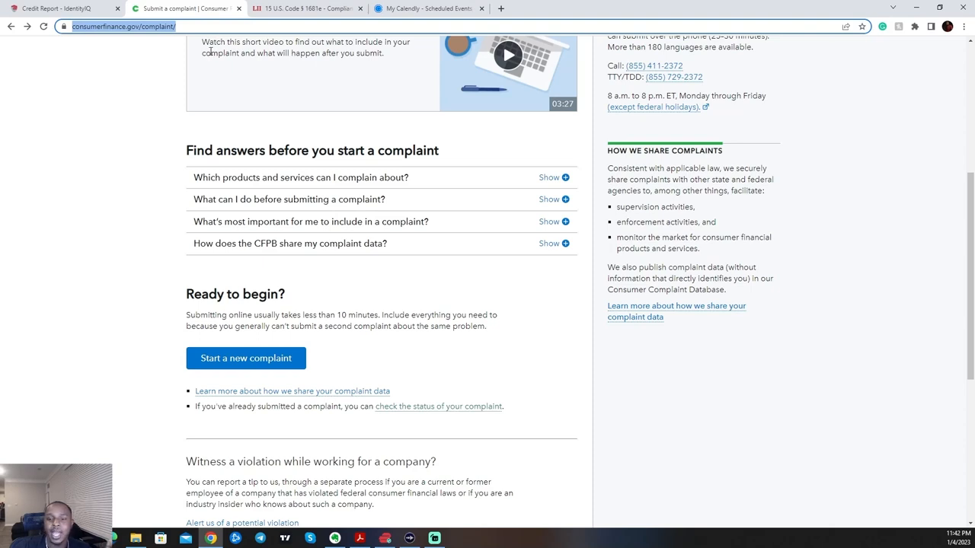
pyautogui.click(246, 358)
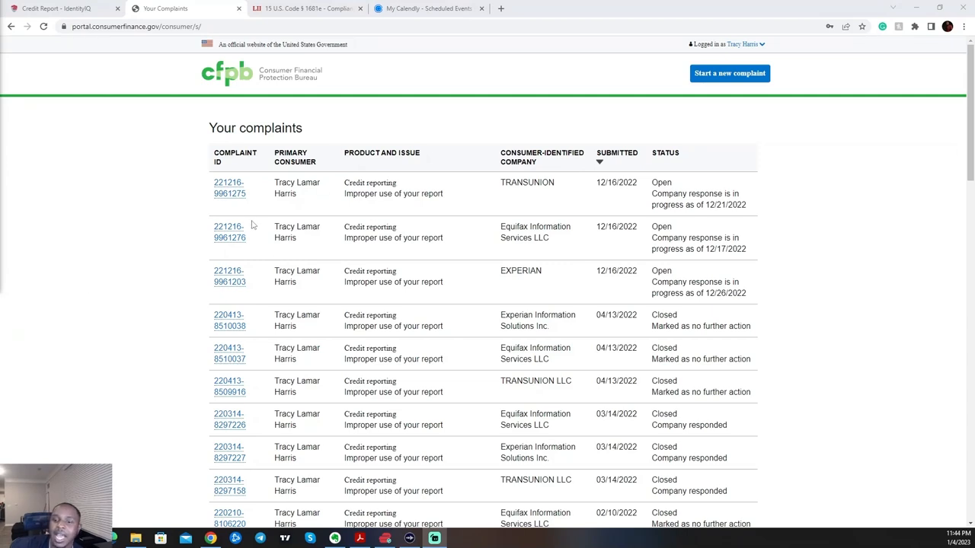
pyautogui.moveTo(666, 193)
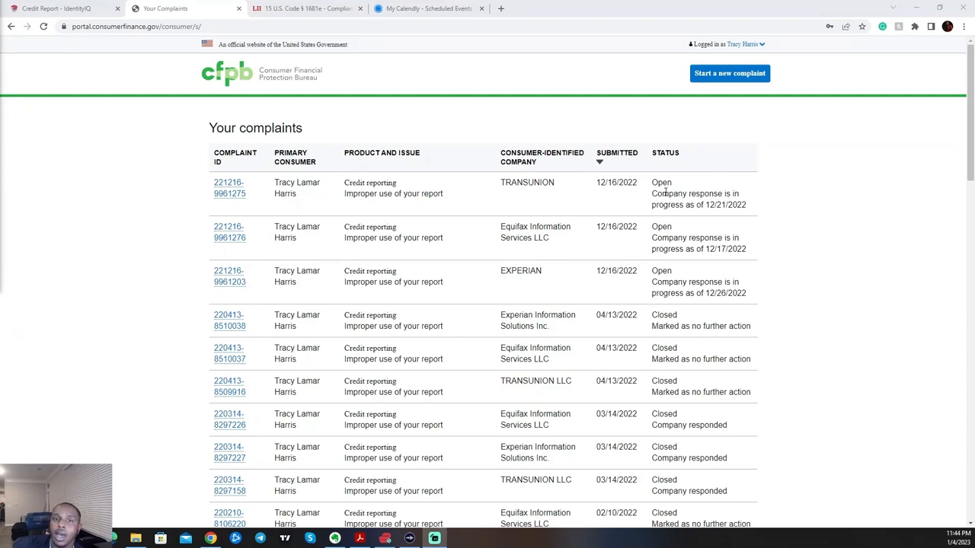
pyautogui.click(730, 73)
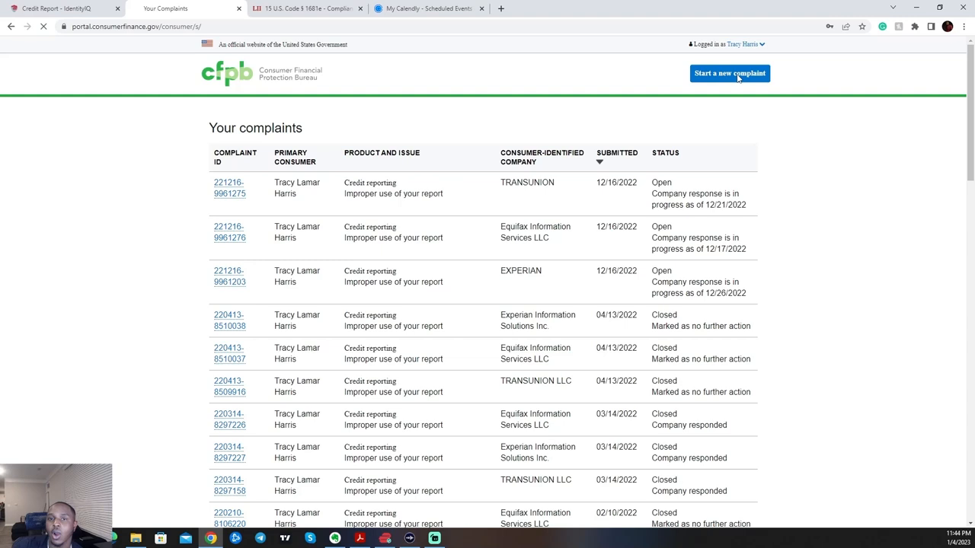
# Start the new complaint with Credit reporting as the product type.
pyautogui.click(728, 73)
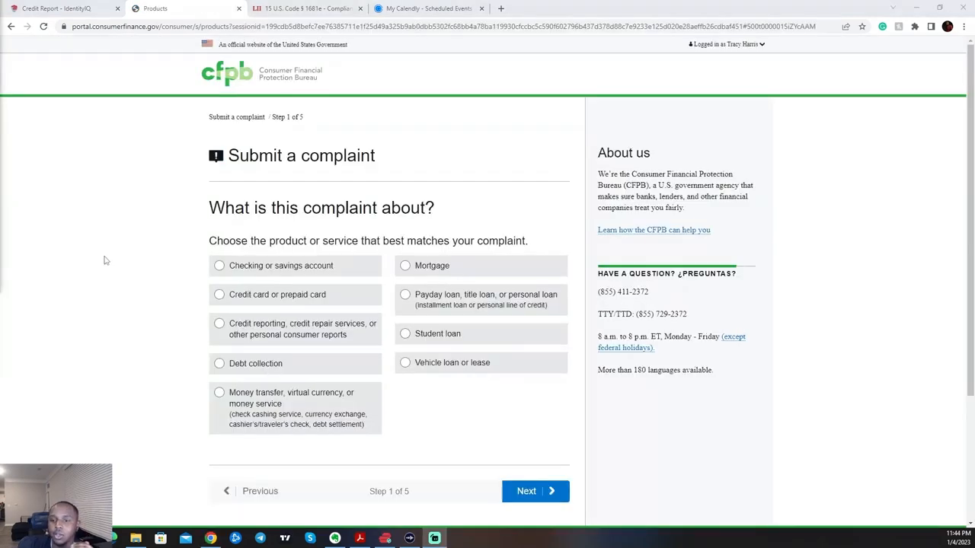
pyautogui.scroll(-3)
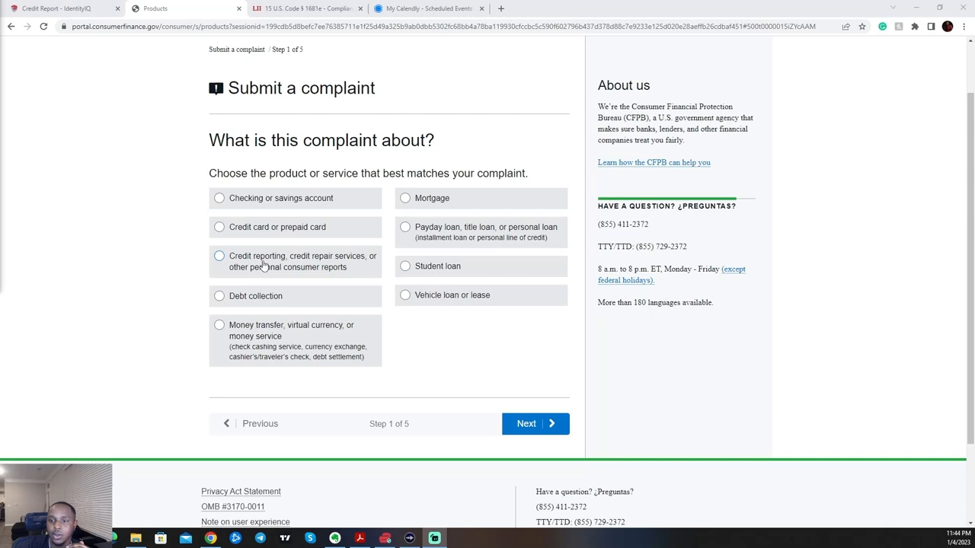
pyautogui.click(219, 256)
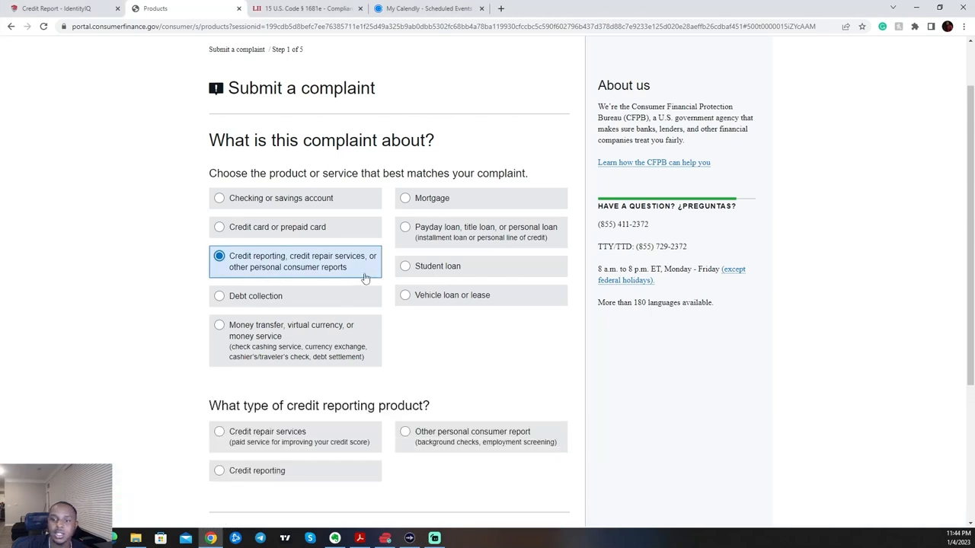
pyautogui.scroll(-3)
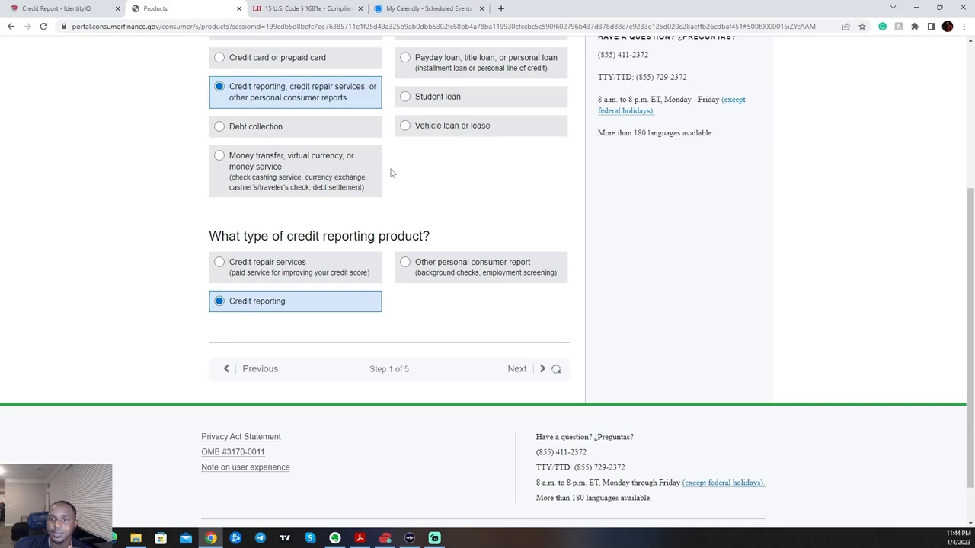
pyautogui.moveTo(336, 232)
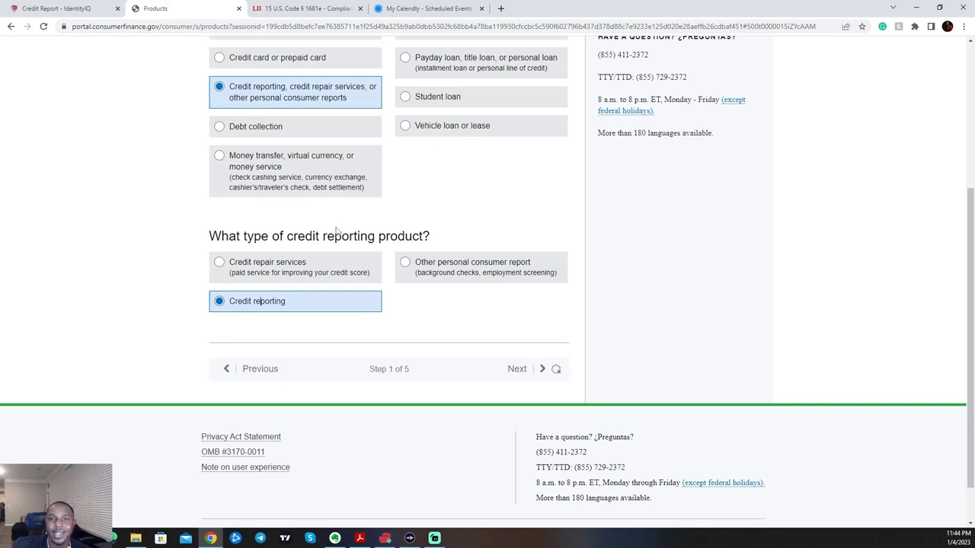
pyautogui.click(531, 369)
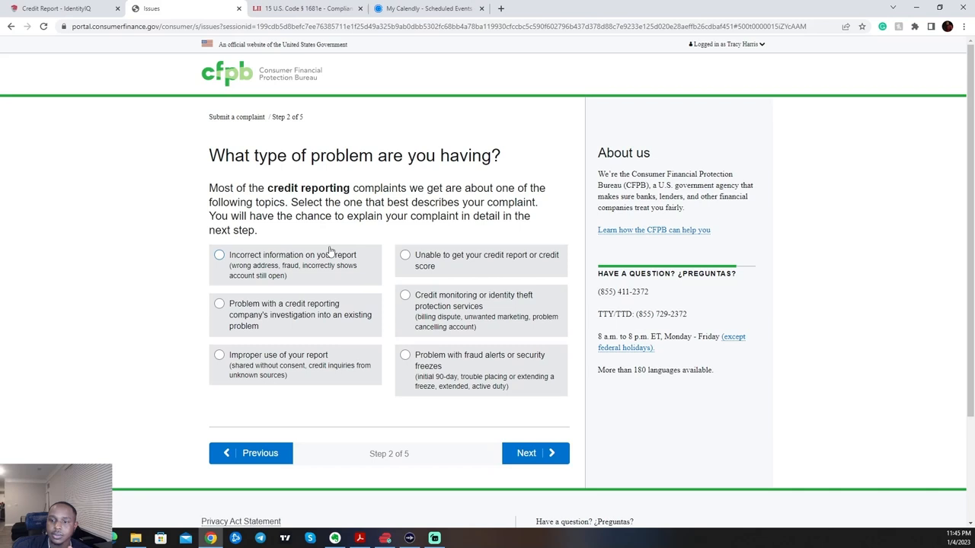
pyautogui.moveTo(268, 371)
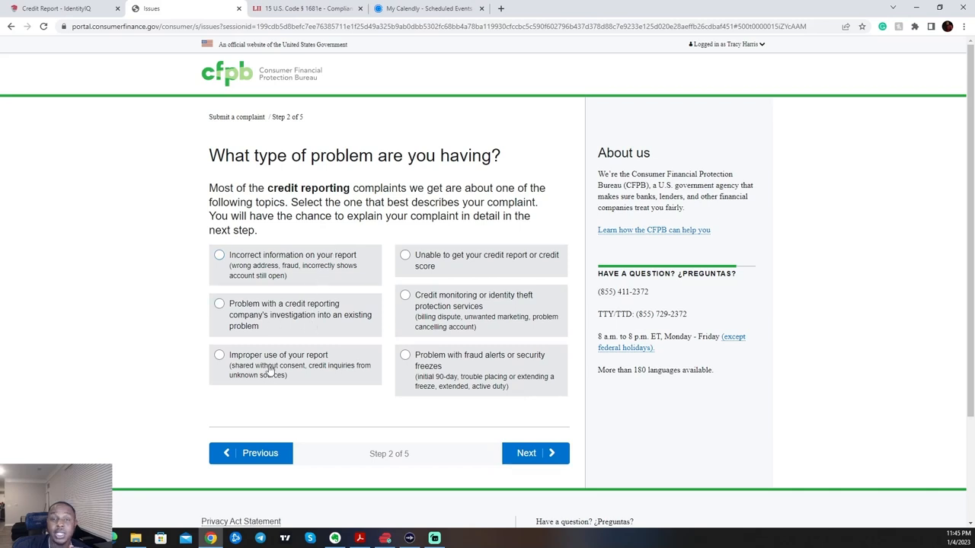
# Classify it as the reporting company using the report improperly, already raised with the company, and continue.
pyautogui.click(219, 355)
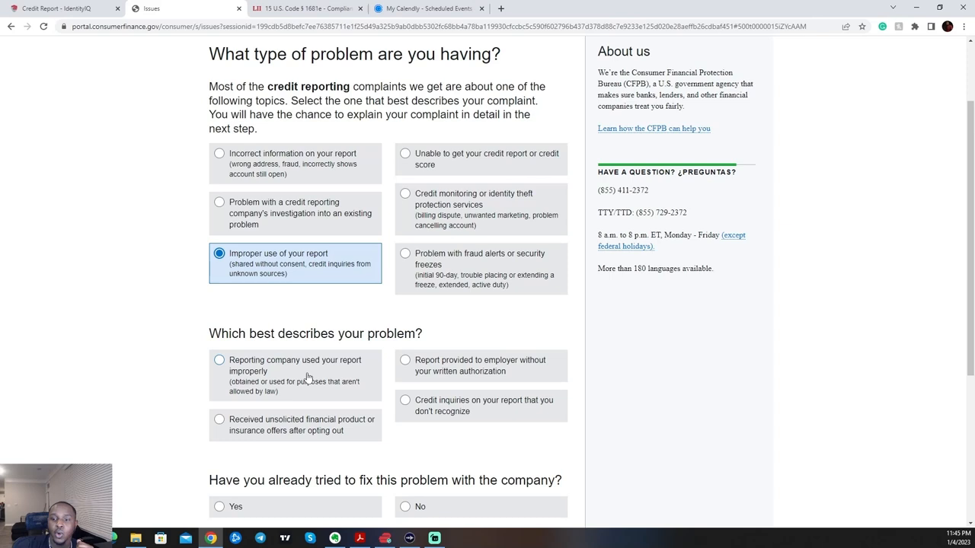
pyautogui.moveTo(332, 390)
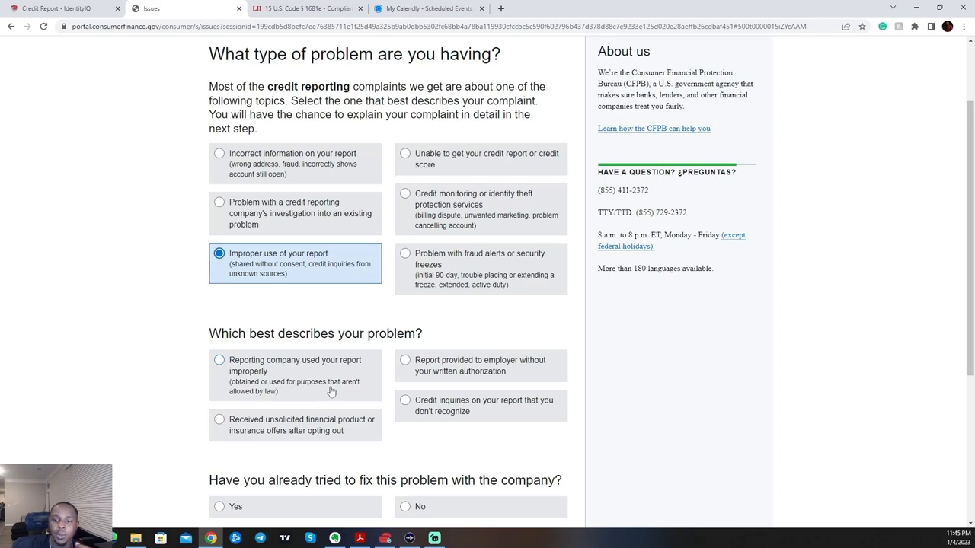
pyautogui.moveTo(326, 393)
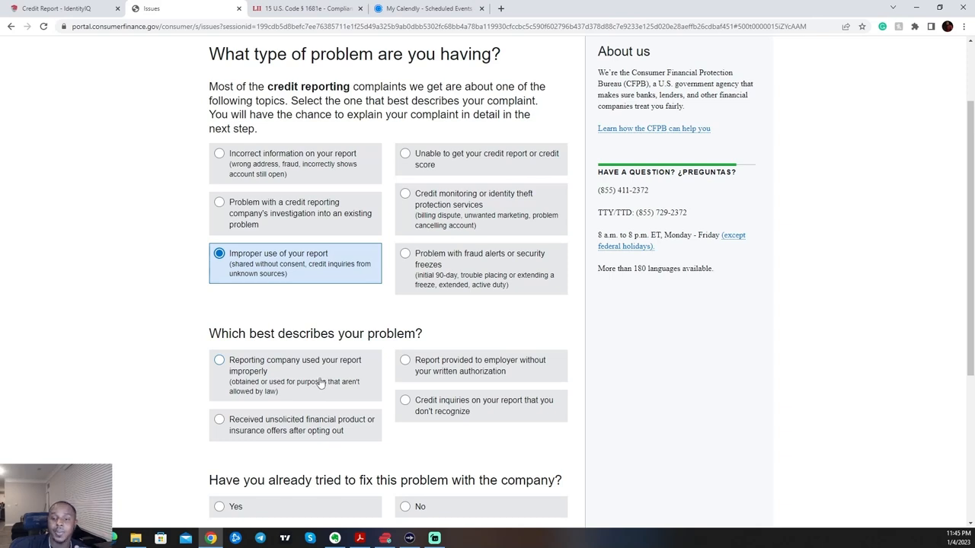
pyautogui.moveTo(306, 390)
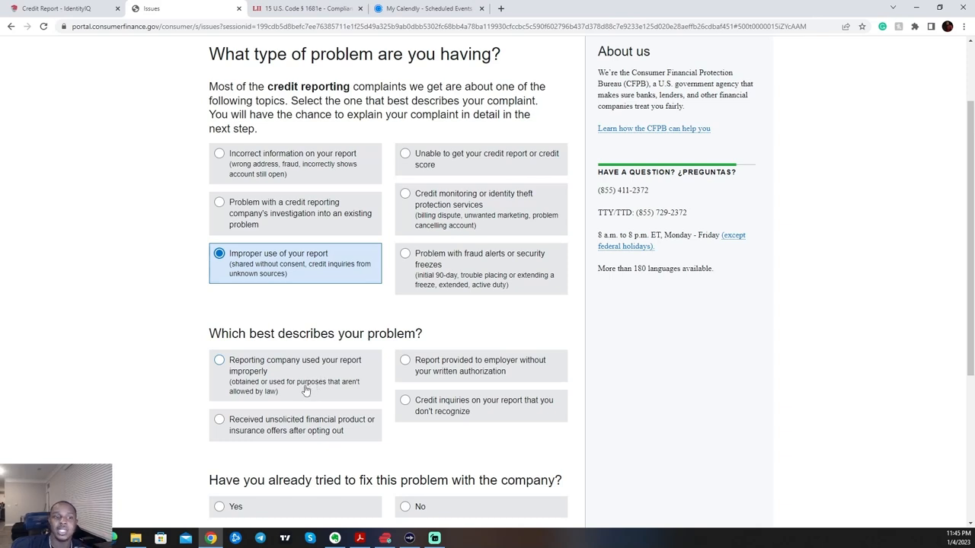
pyautogui.click(219, 359)
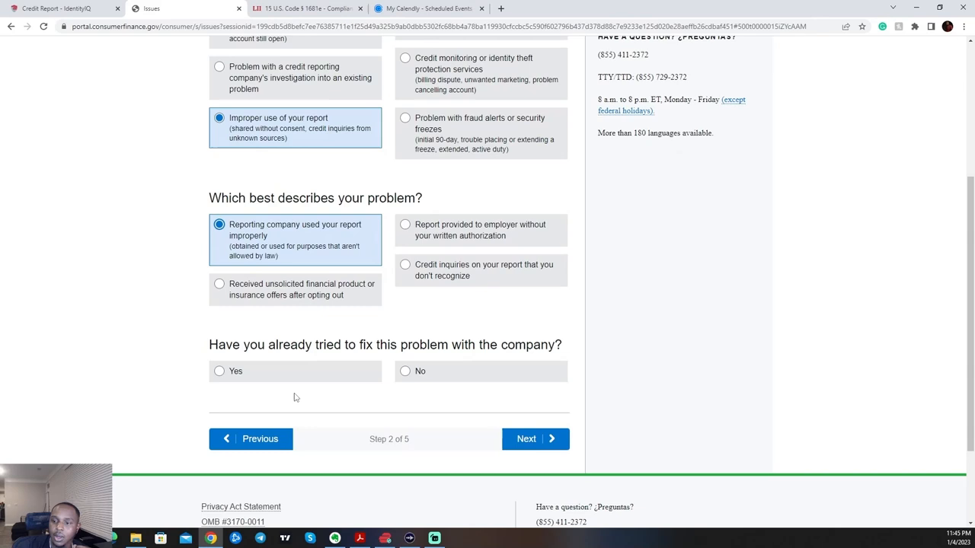
pyautogui.moveTo(307, 359)
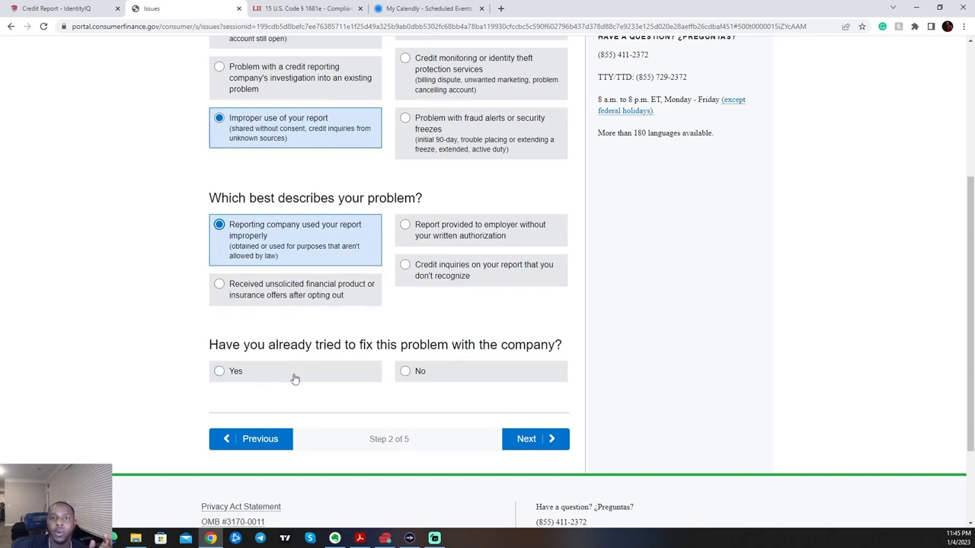
pyautogui.click(219, 371)
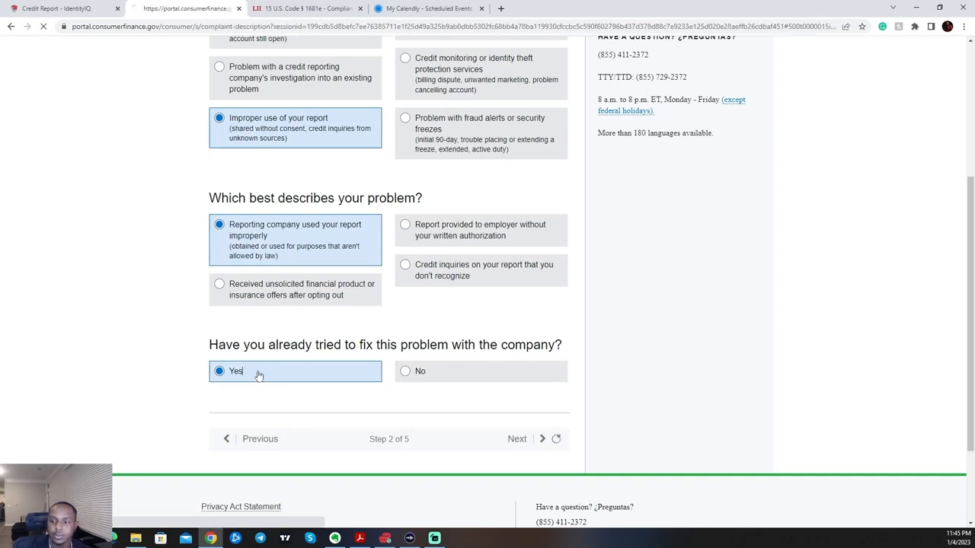
pyautogui.click(517, 439)
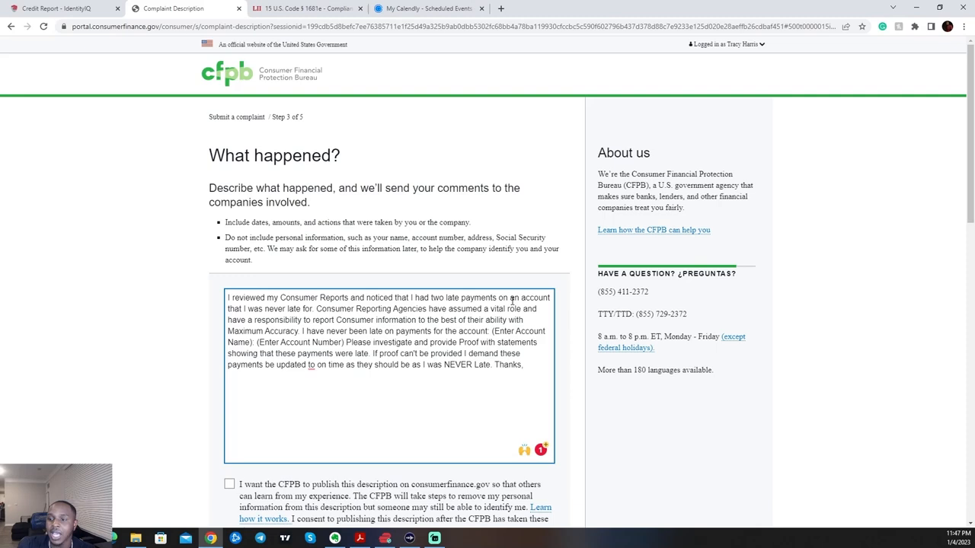
pyautogui.moveTo(416, 297); pyautogui.dragTo(472, 296)
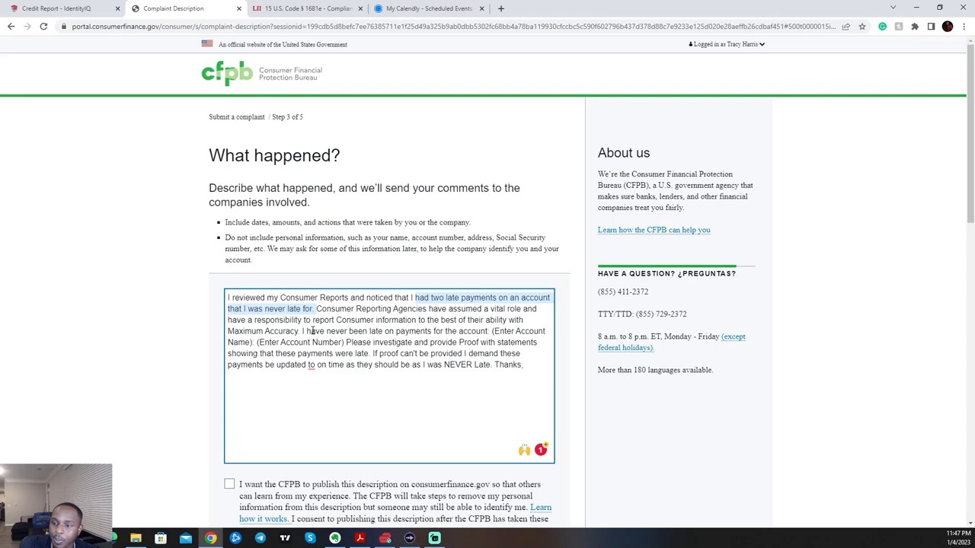
pyautogui.moveTo(526, 332)
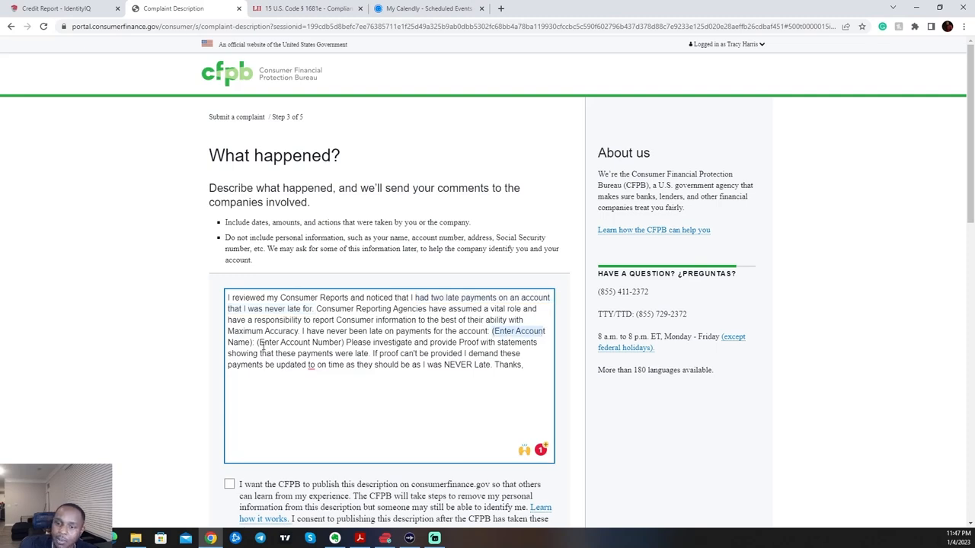
pyautogui.doubleClick(302, 342)
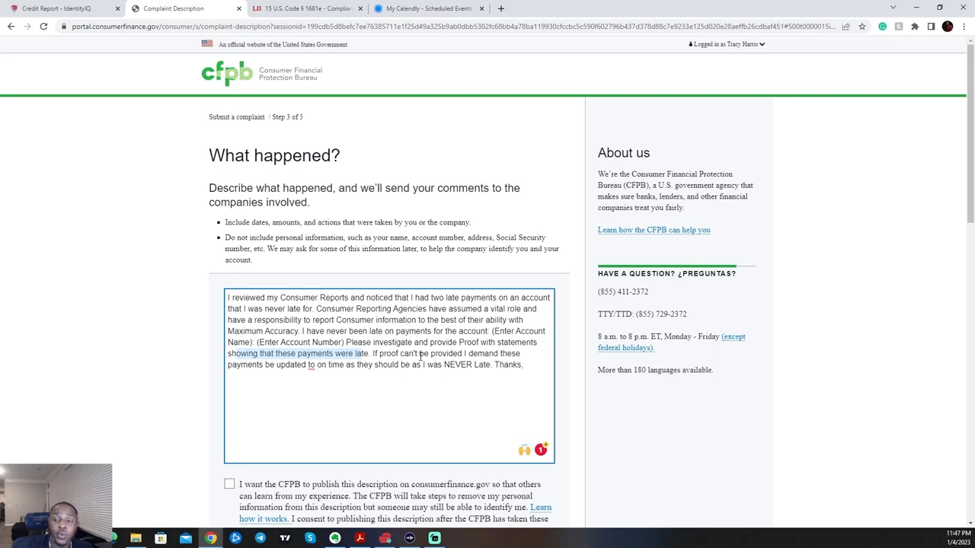
pyautogui.moveTo(257, 366)
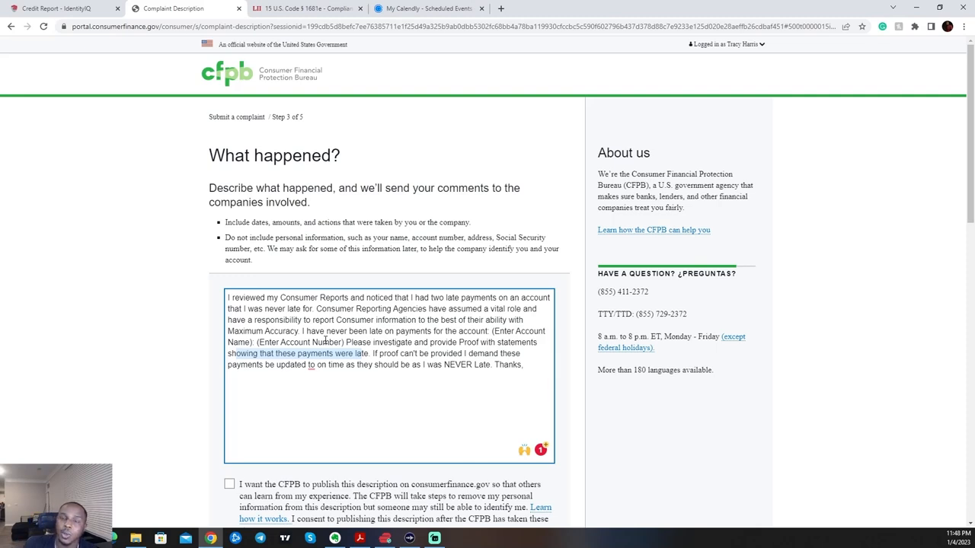
pyautogui.moveTo(381, 341)
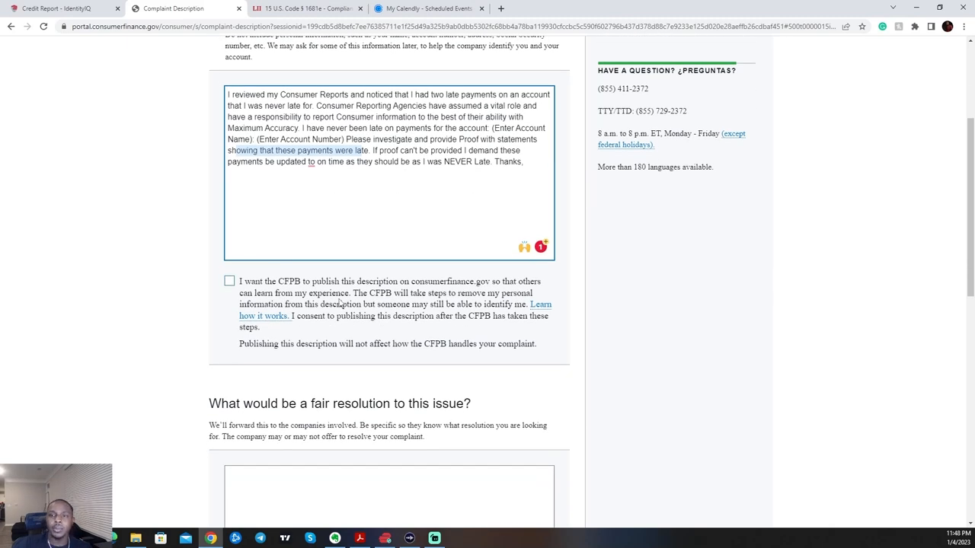
pyautogui.moveTo(341, 301)
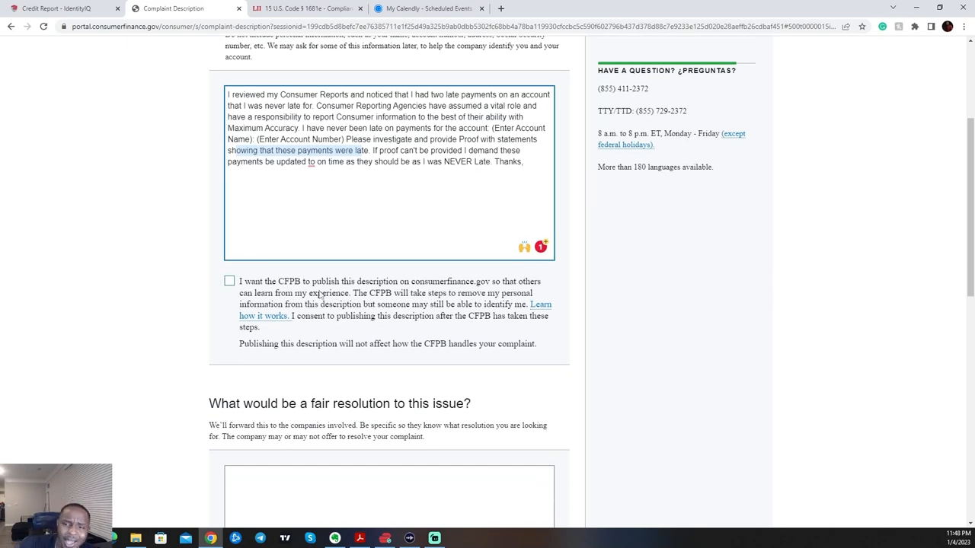
pyautogui.scroll(-3)
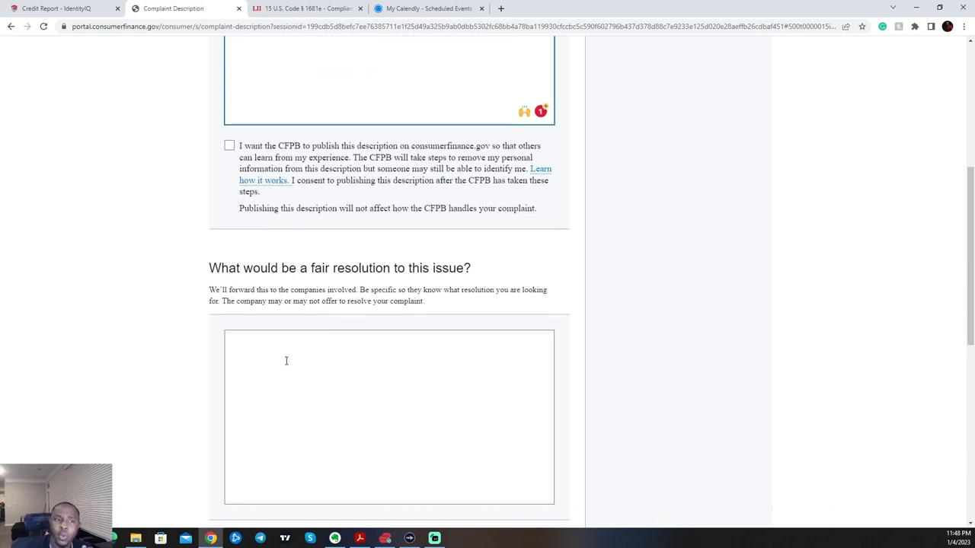
# Enter the fair resolution: update the account to Paid on time and never late, or remove it from the report.
pyautogui.click(287, 361)
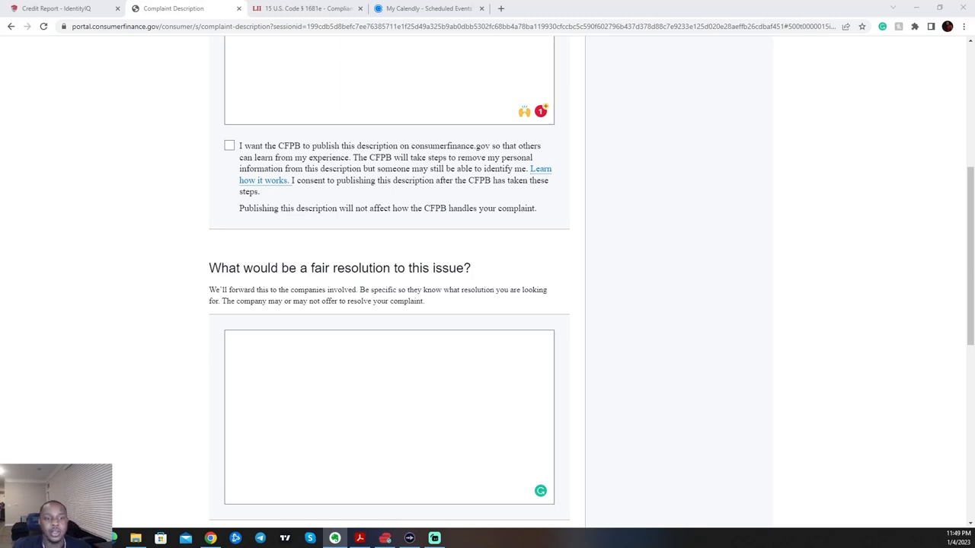
pyautogui.write('Update the account to Paid on time and never late. Or remove it from my consumer report.')
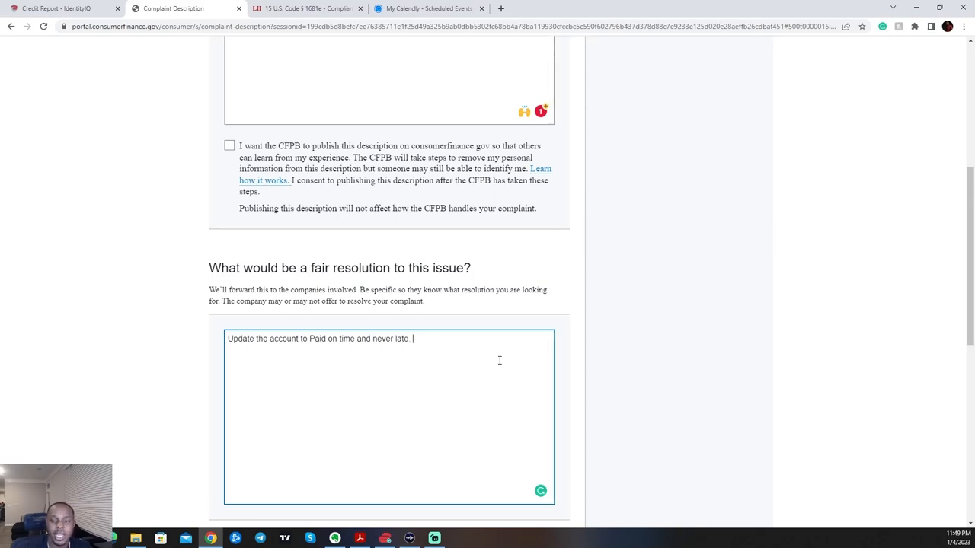
pyautogui.scroll(-3)
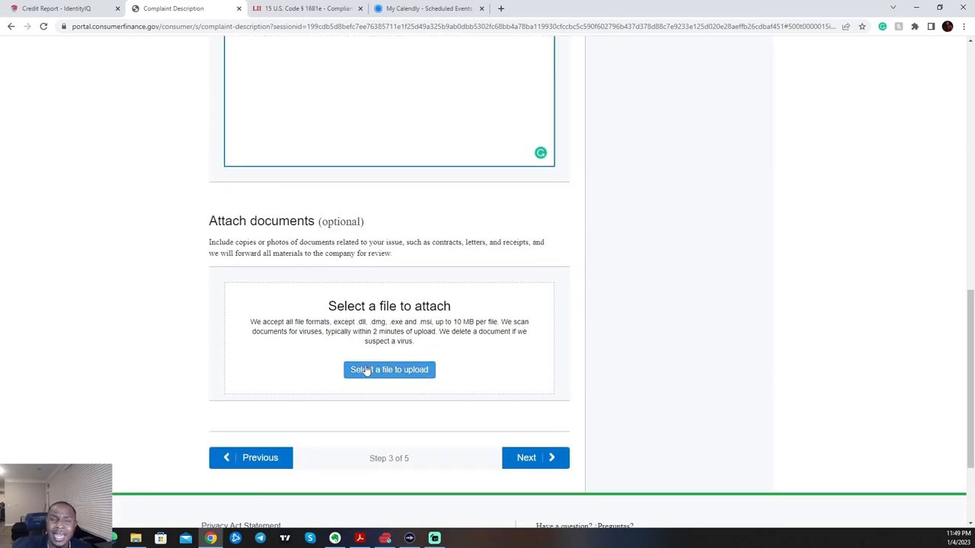
pyautogui.moveTo(408, 321)
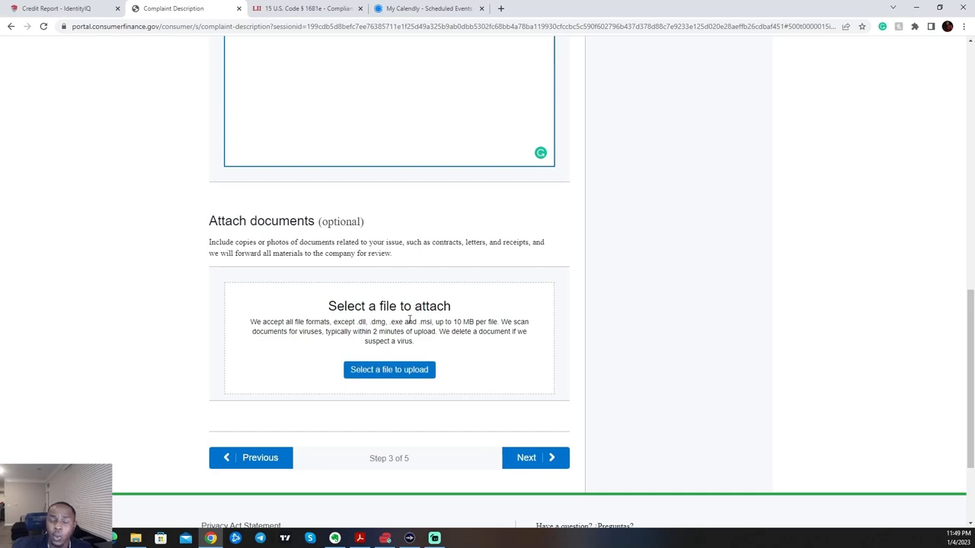
pyautogui.moveTo(423, 297)
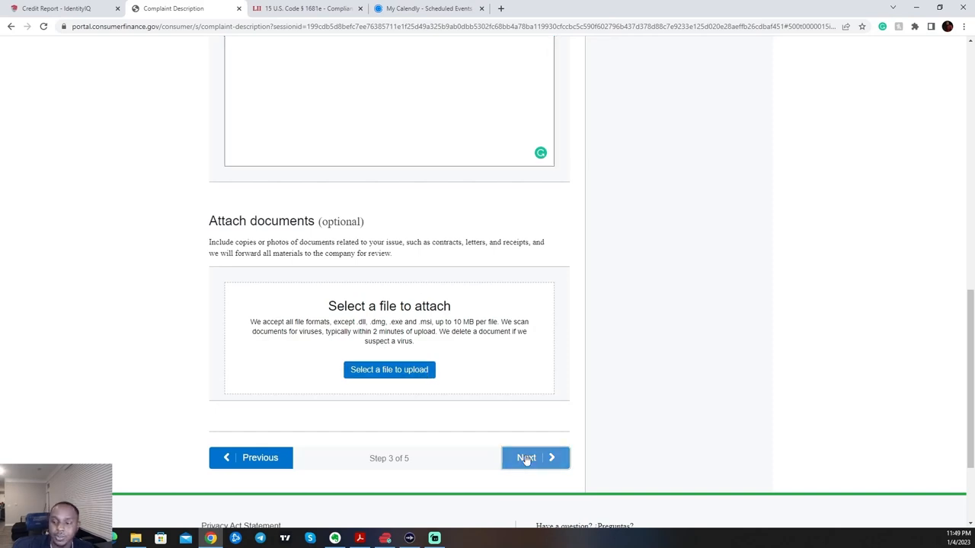
# Name EXPERIAN as the company complained about on step 4.
pyautogui.click(534, 457)
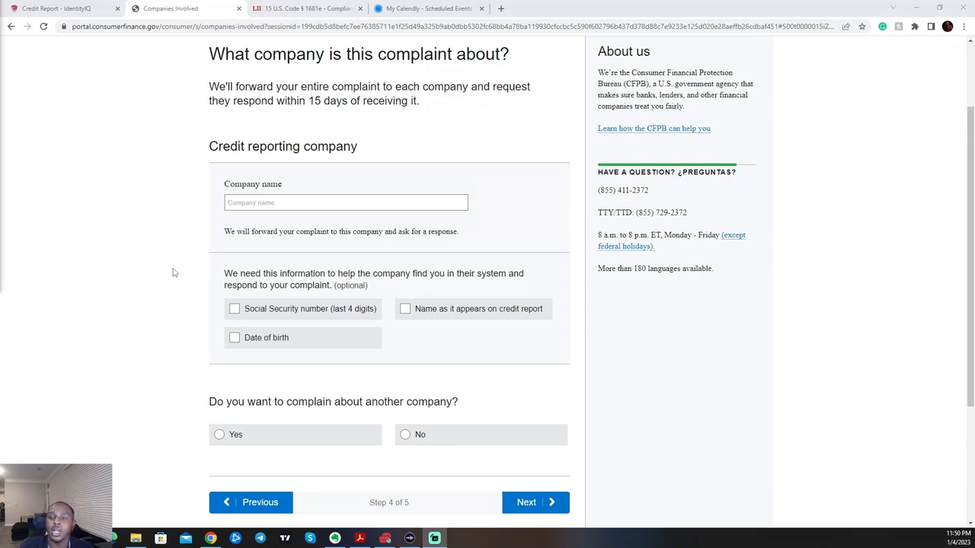
pyautogui.click(346, 202)
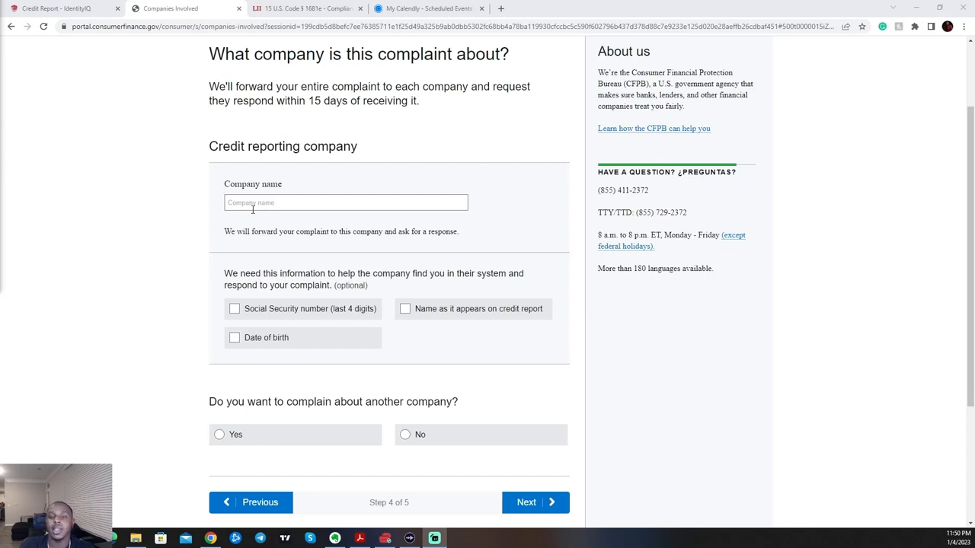
pyautogui.write('exper')
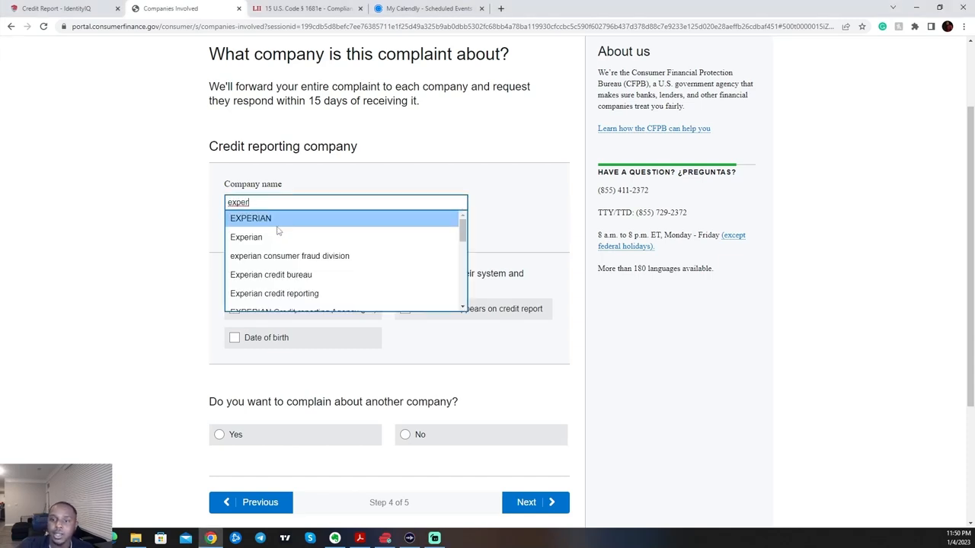
pyautogui.click(250, 218)
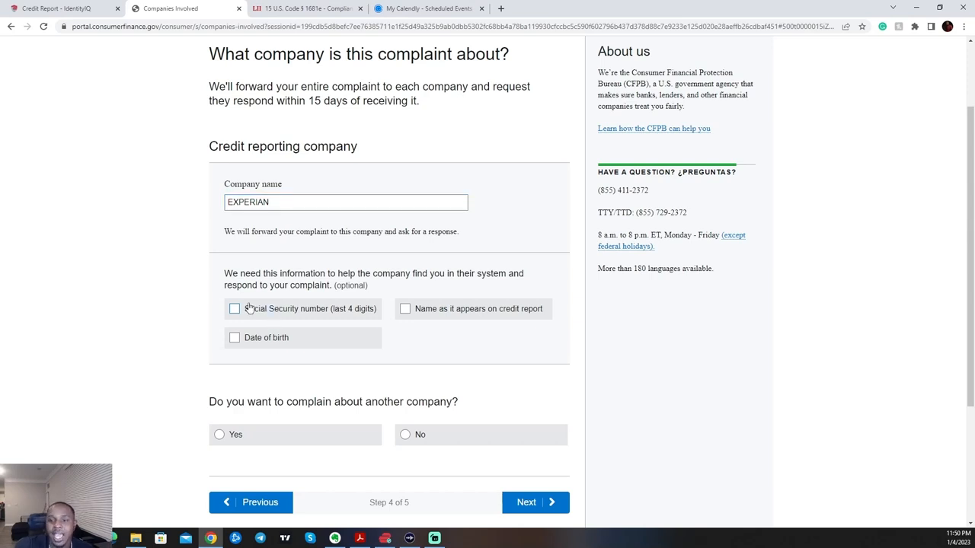
pyautogui.click(234, 307)
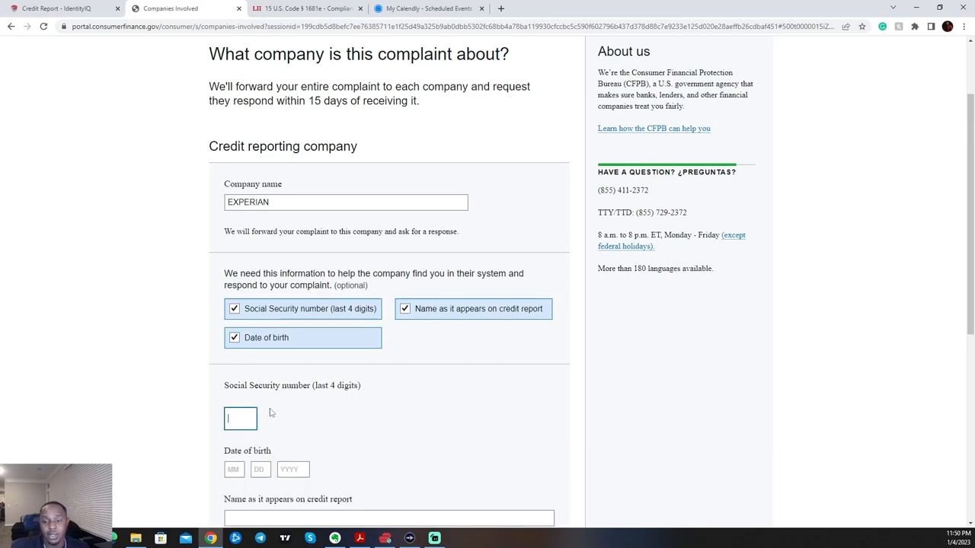
pyautogui.write('123')
pyautogui.click(293, 469)
pyautogui.write('1995')
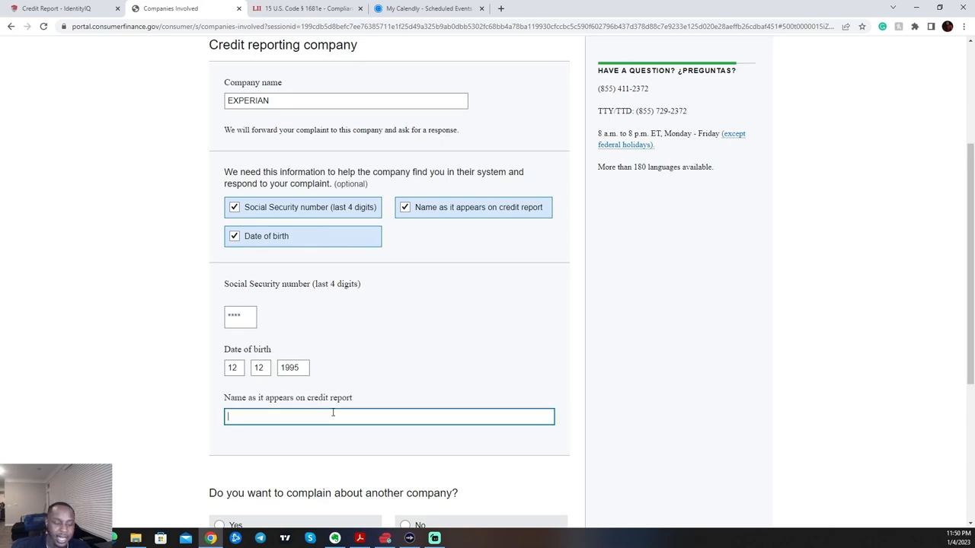
pyautogui.write('Tracy')
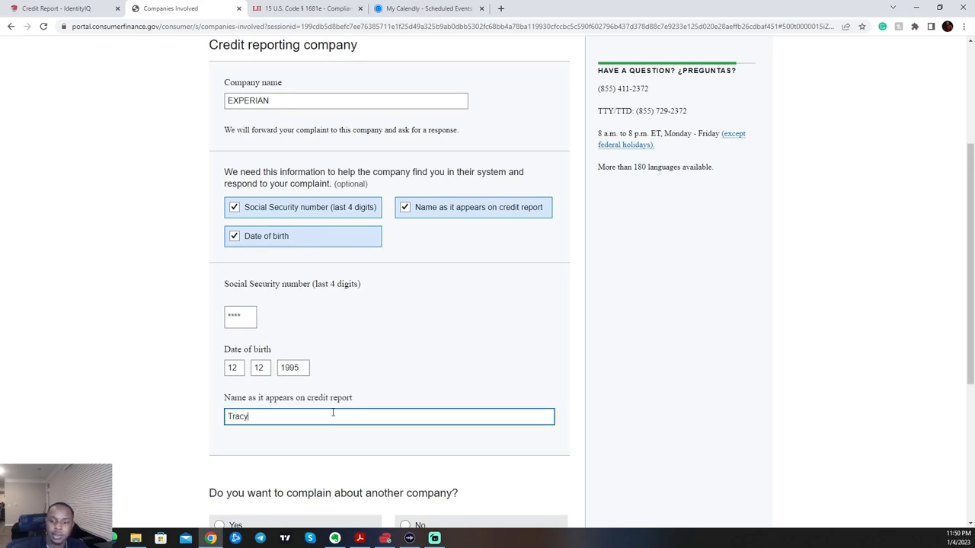
pyautogui.write('Harris')
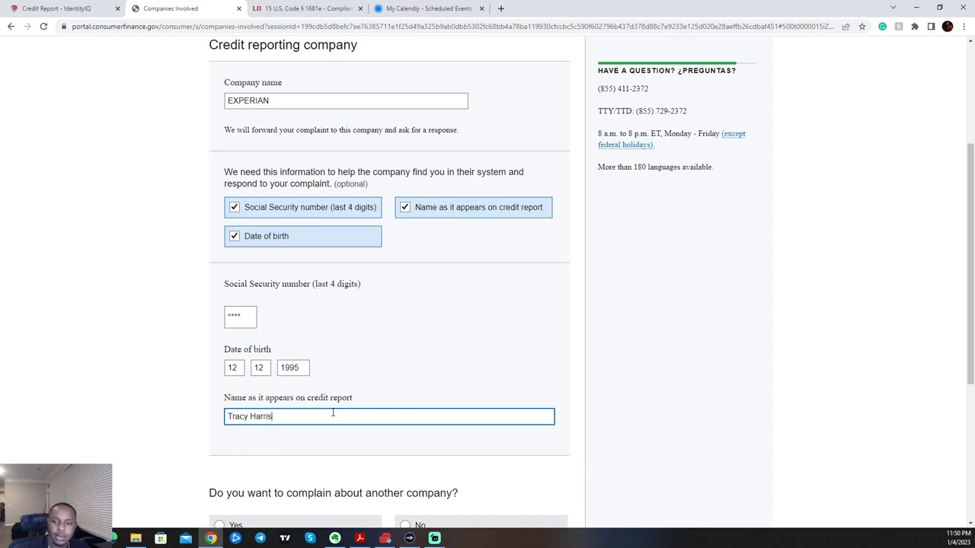
# Answer No to complaining about another company and continue to step 5.
pyautogui.scroll(-3)
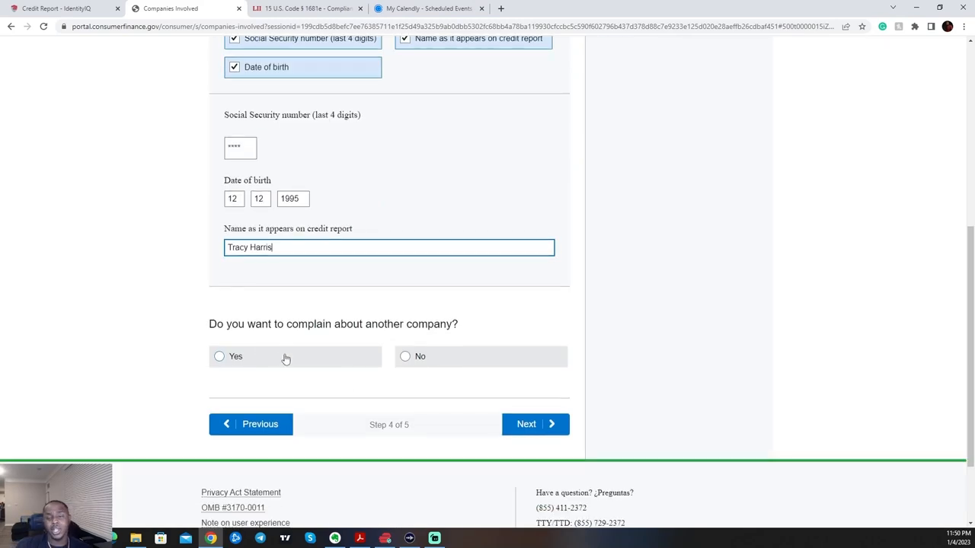
pyautogui.click(220, 356)
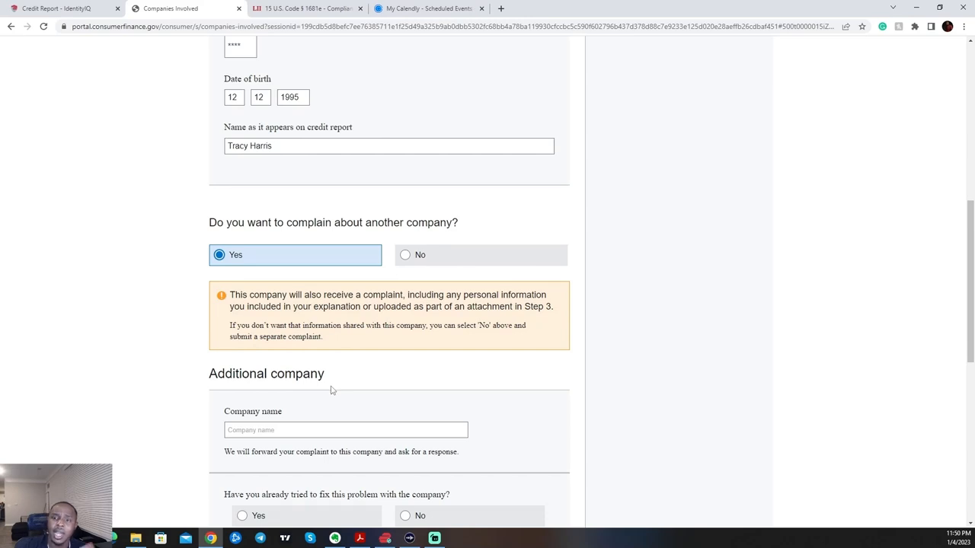
pyautogui.moveTo(408, 258)
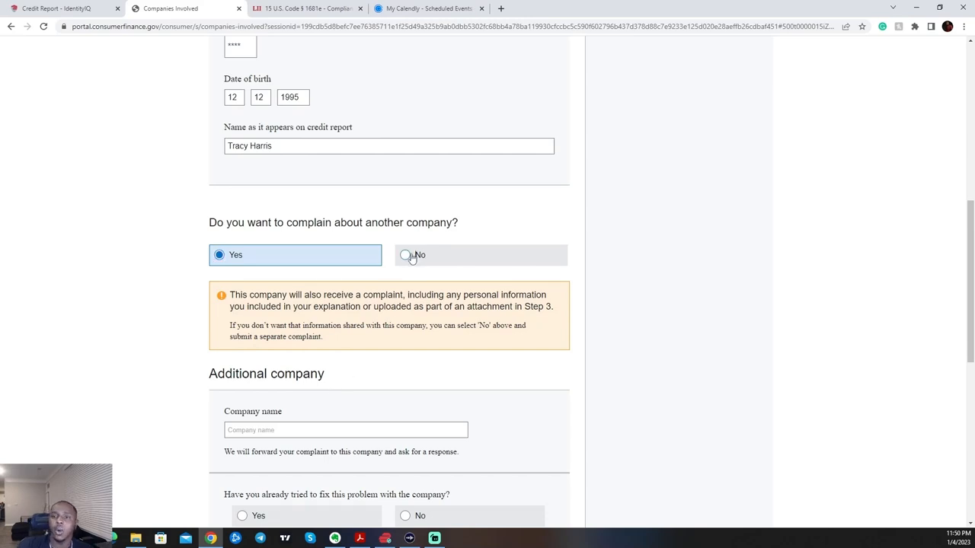
pyautogui.click(405, 256)
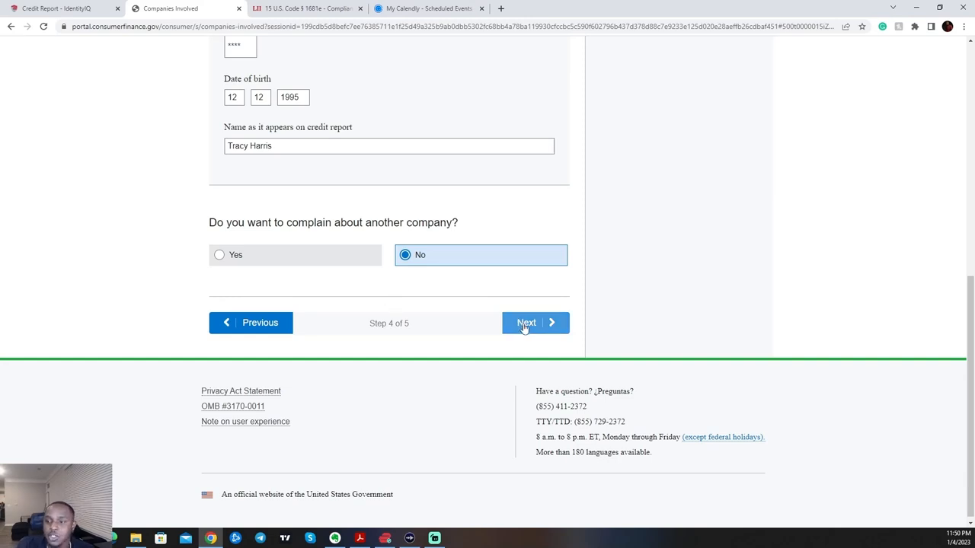
pyautogui.click(533, 323)
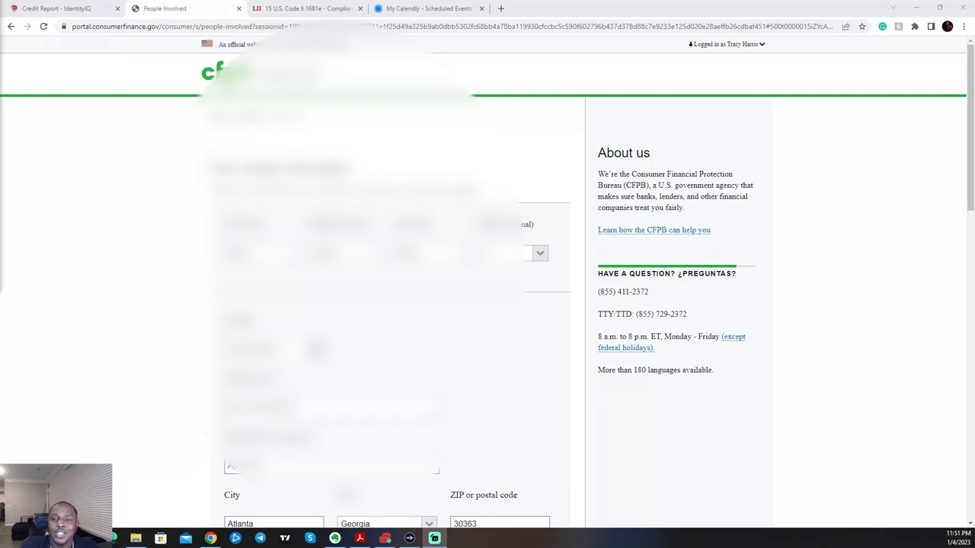
# Accept step 5's people-involved details and proceed to the Review your complaint summary.
pyautogui.scroll(-3)
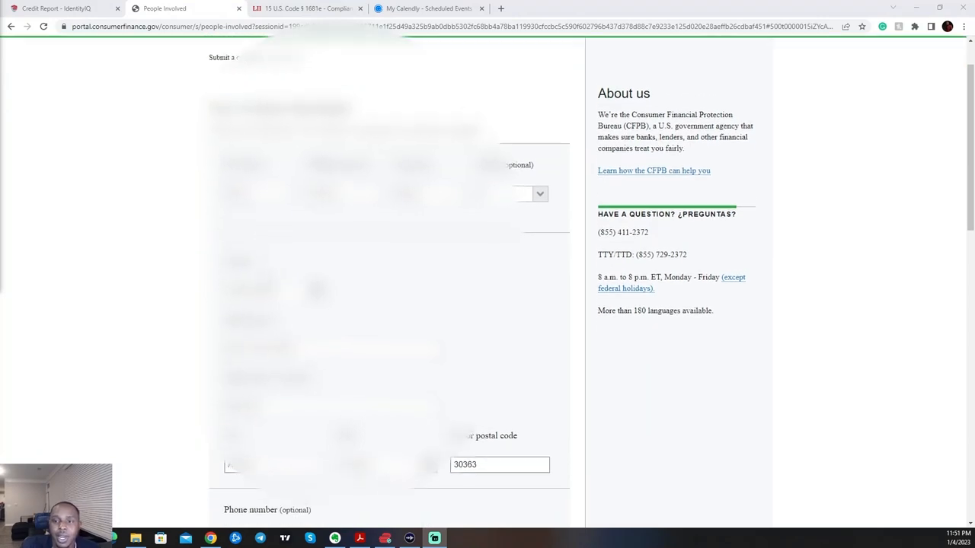
pyautogui.scroll(-3)
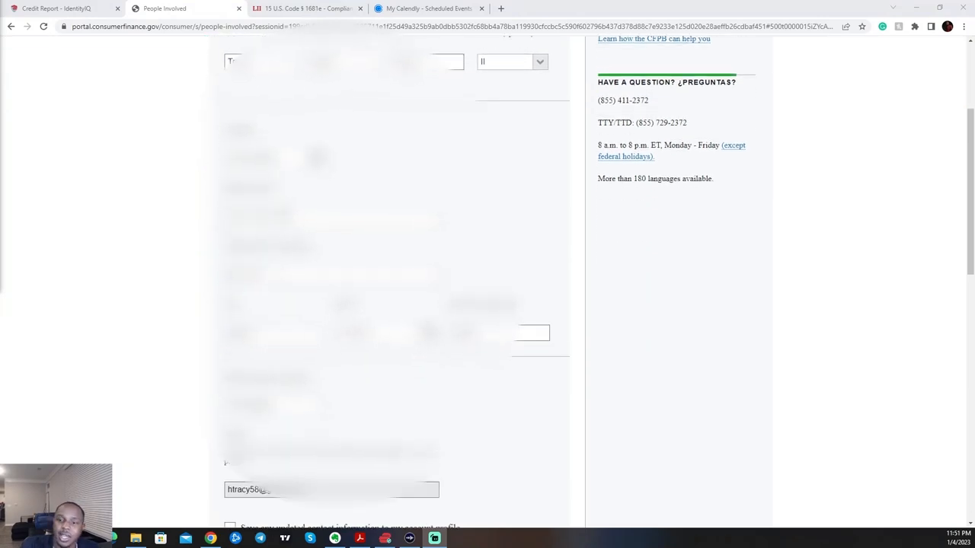
pyautogui.scroll(-3)
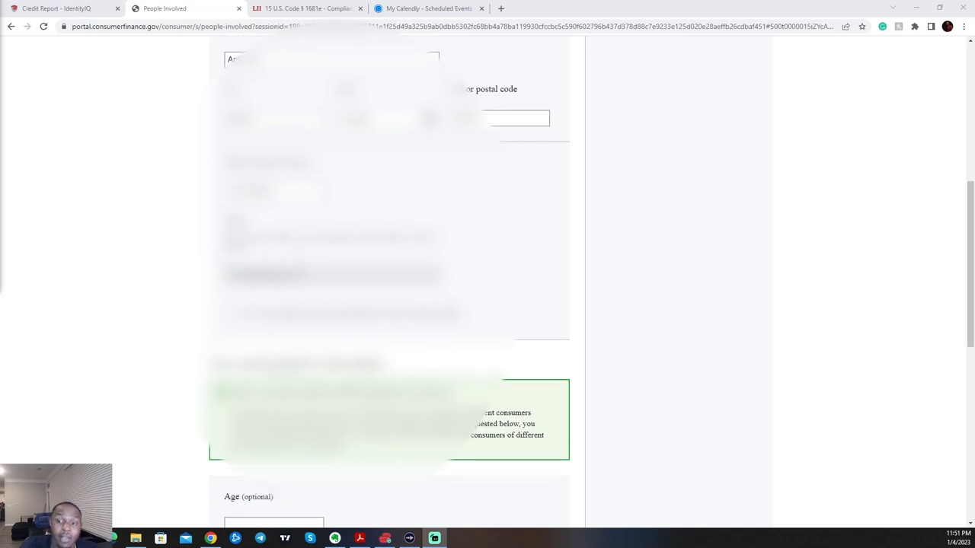
pyautogui.scroll(-3)
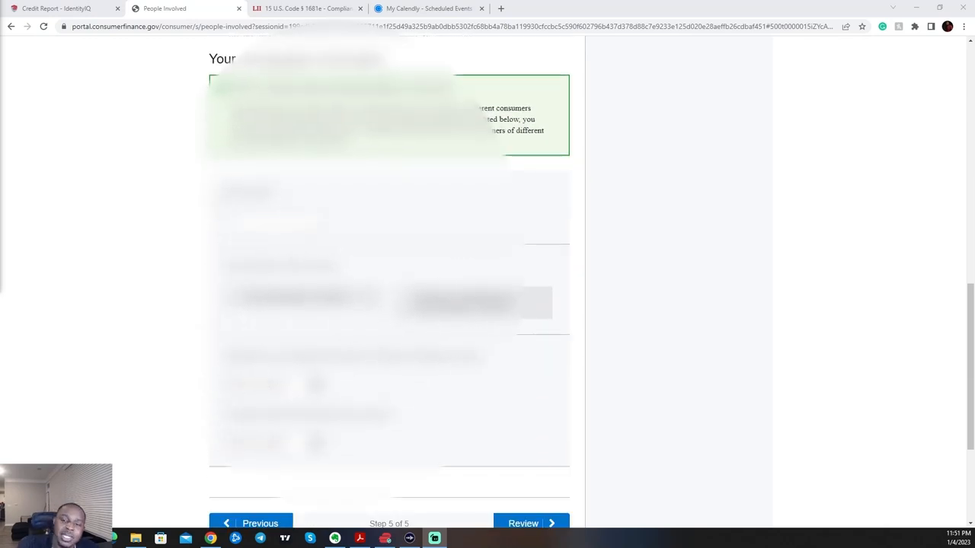
pyautogui.scroll(-3)
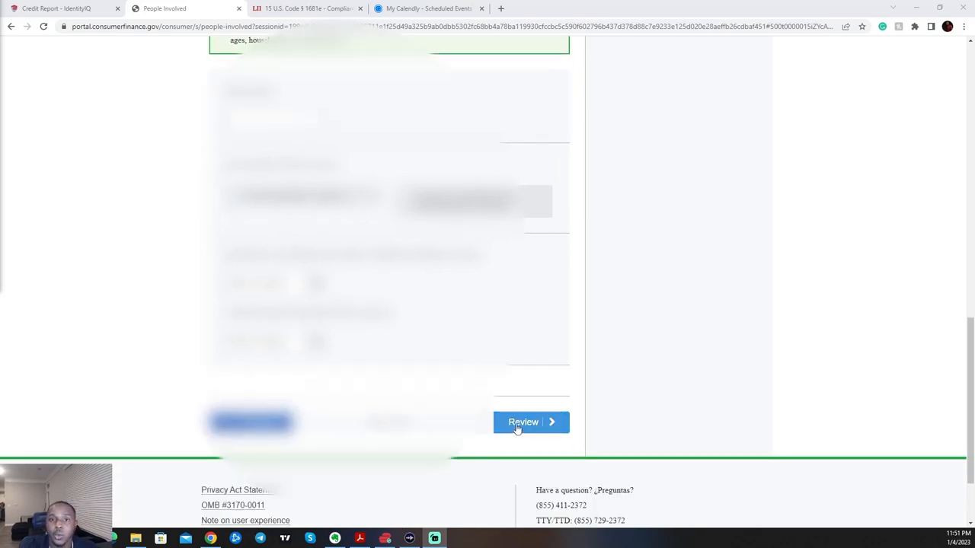
pyautogui.click(524, 423)
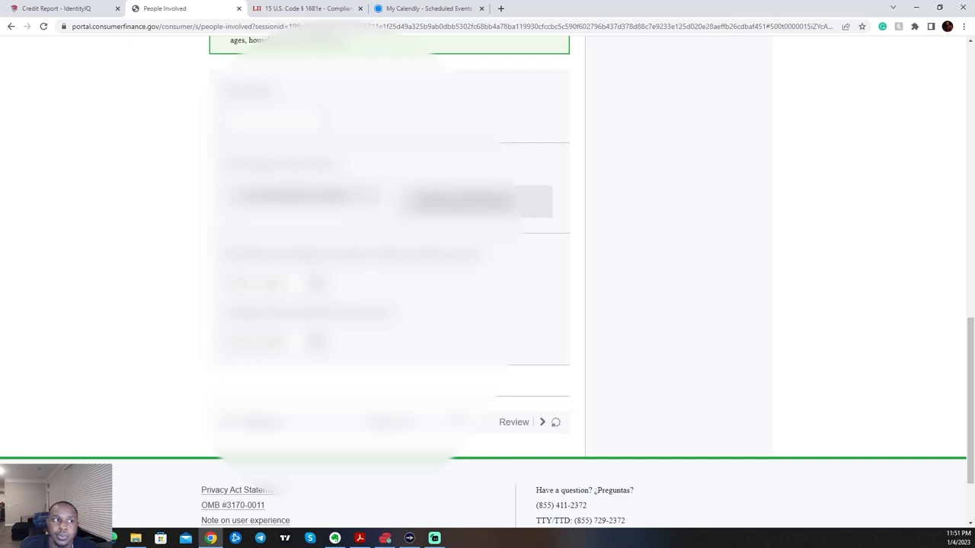
pyautogui.click(513, 422)
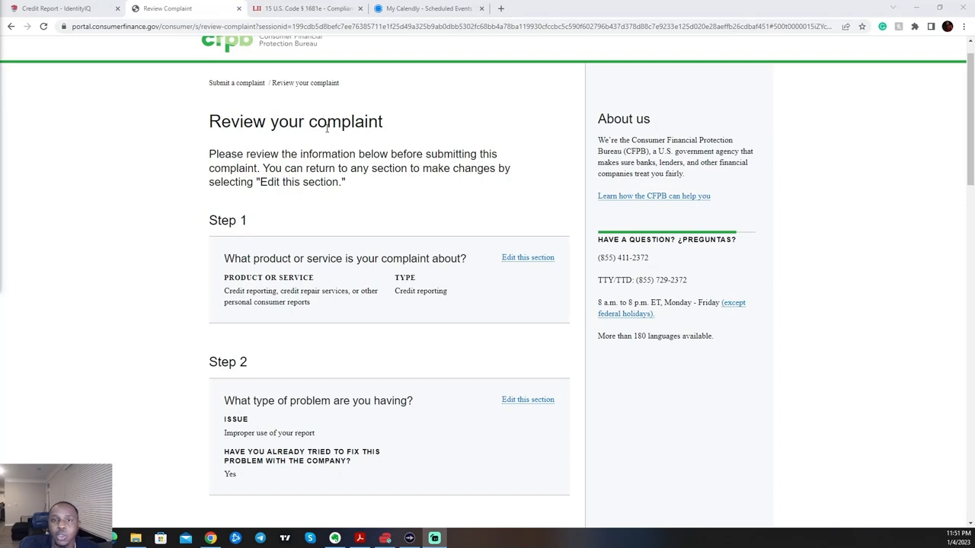
pyautogui.moveTo(257, 234)
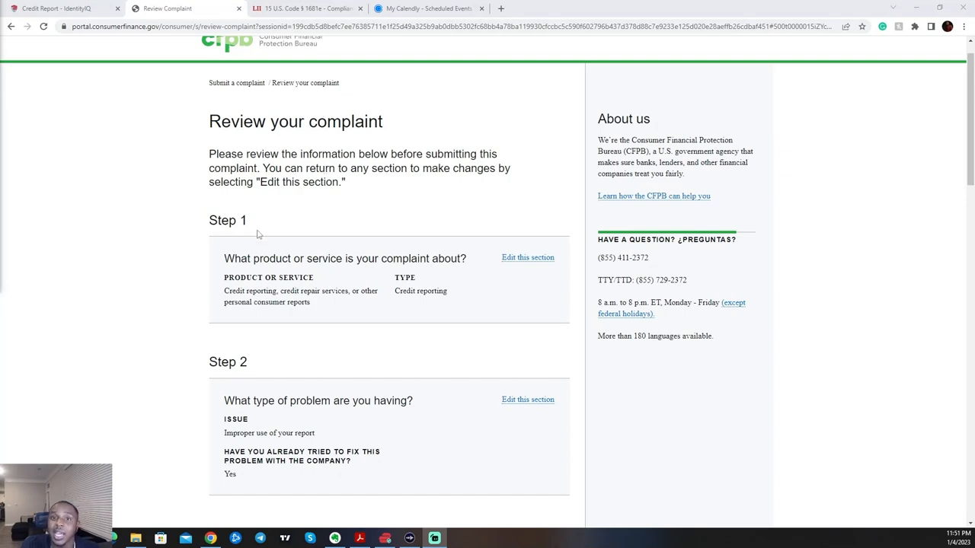
# Scroll the Review page through Steps 1–5 down to the Submit your complaint button.
pyautogui.scroll(-3)
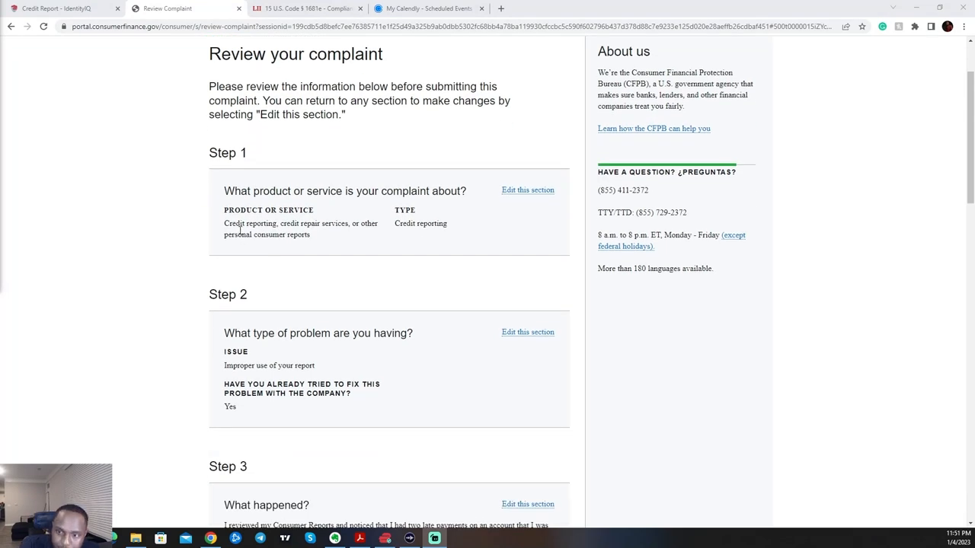
pyautogui.scroll(-3)
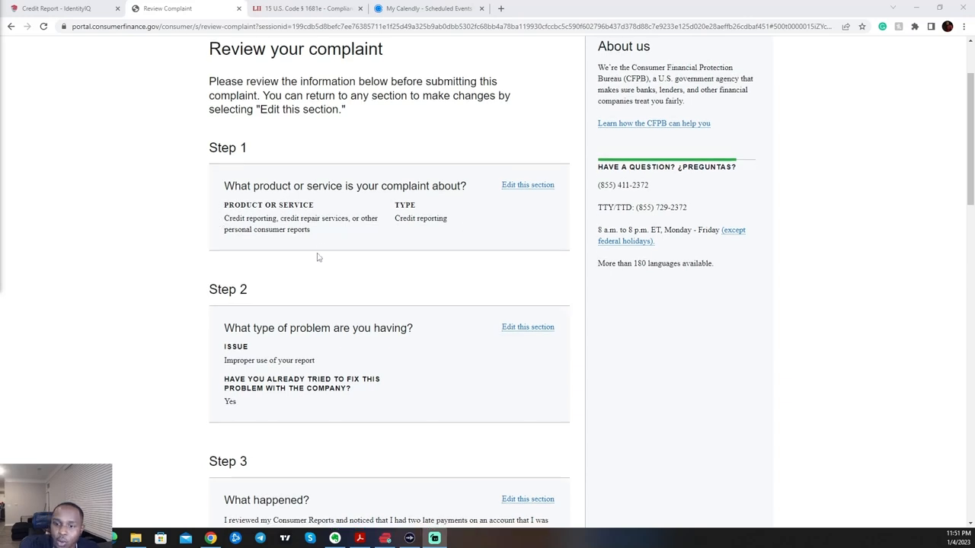
pyautogui.scroll(-3)
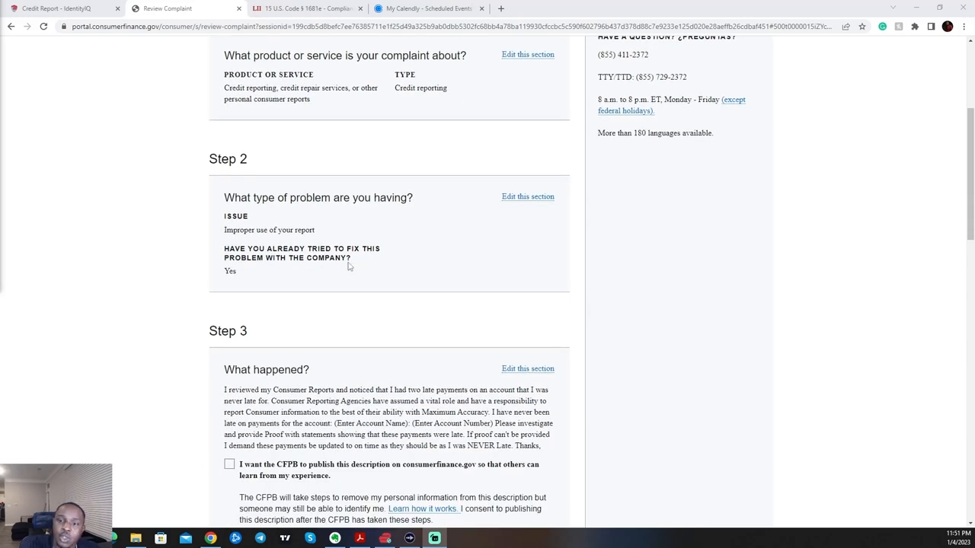
pyautogui.scroll(-3)
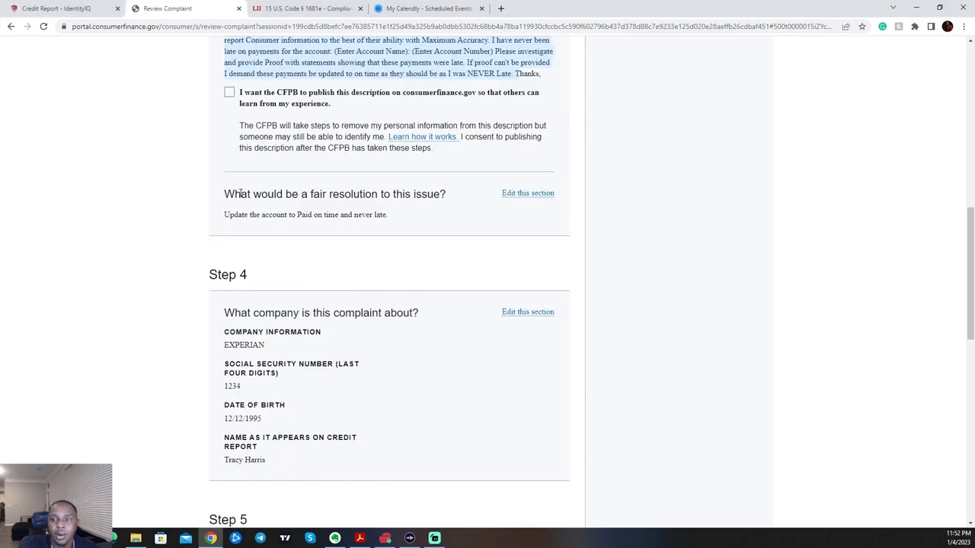
pyautogui.moveTo(358, 217)
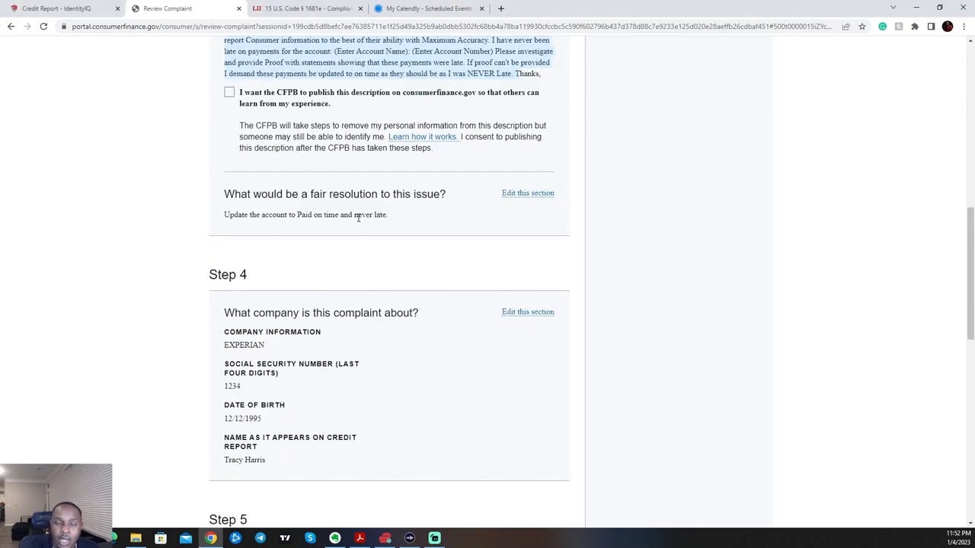
pyautogui.moveTo(305, 192)
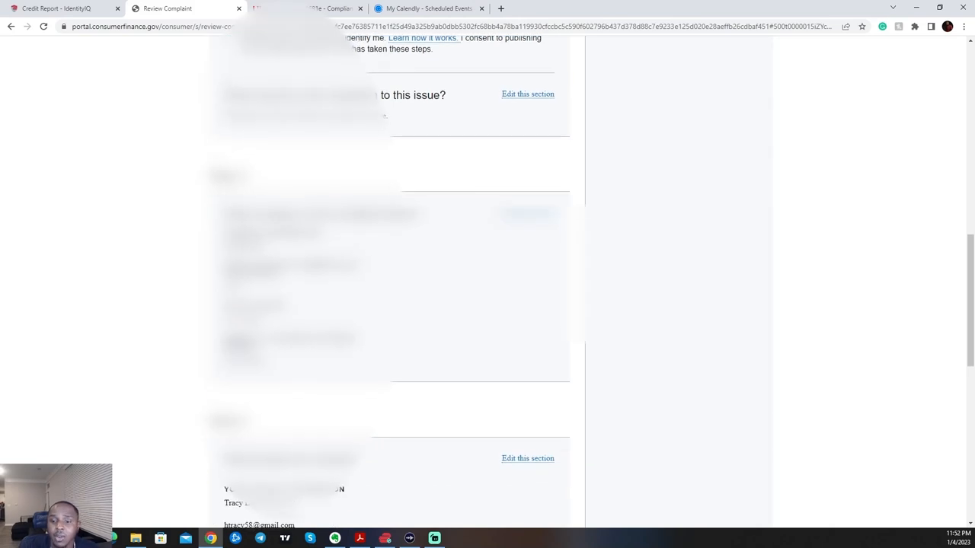
pyautogui.scroll(-3)
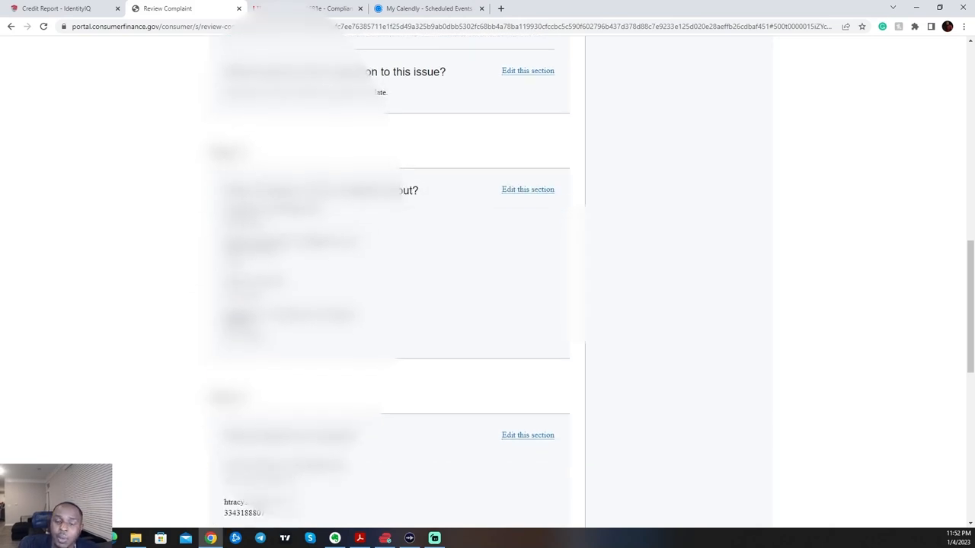
pyautogui.scroll(-3)
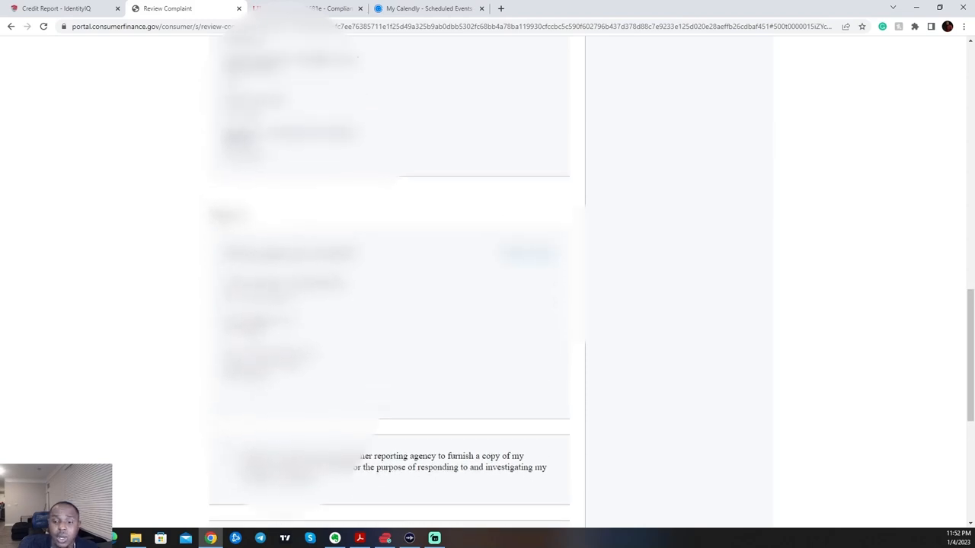
pyautogui.scroll(-3)
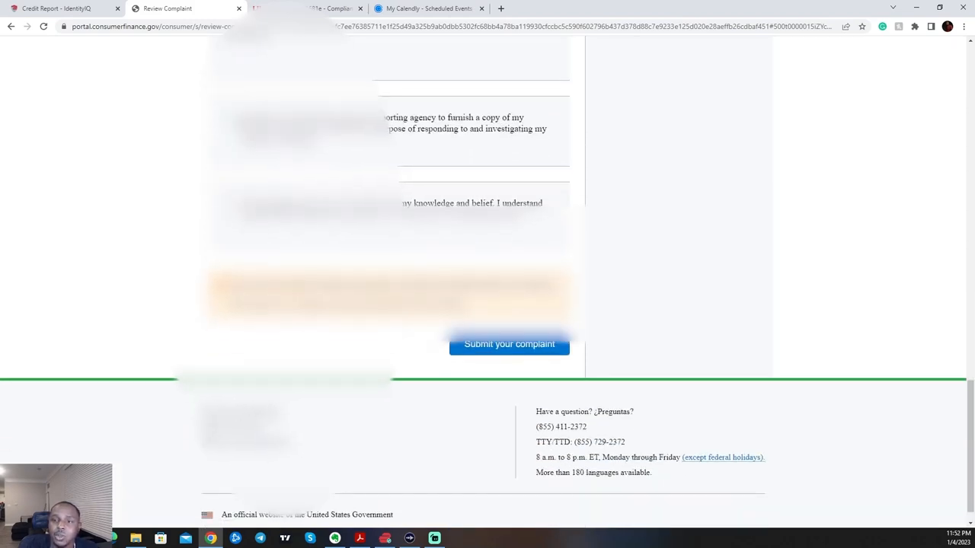